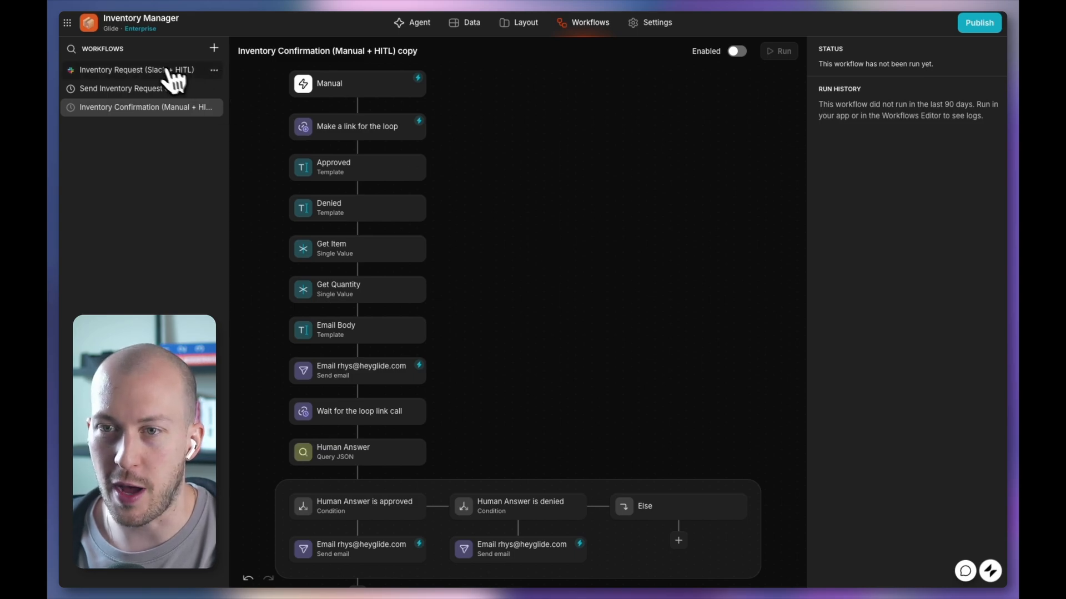
Select the Inventory Request (Slack + HITL) workflow before switching to the #inventory-requests channel.
click(137, 70)
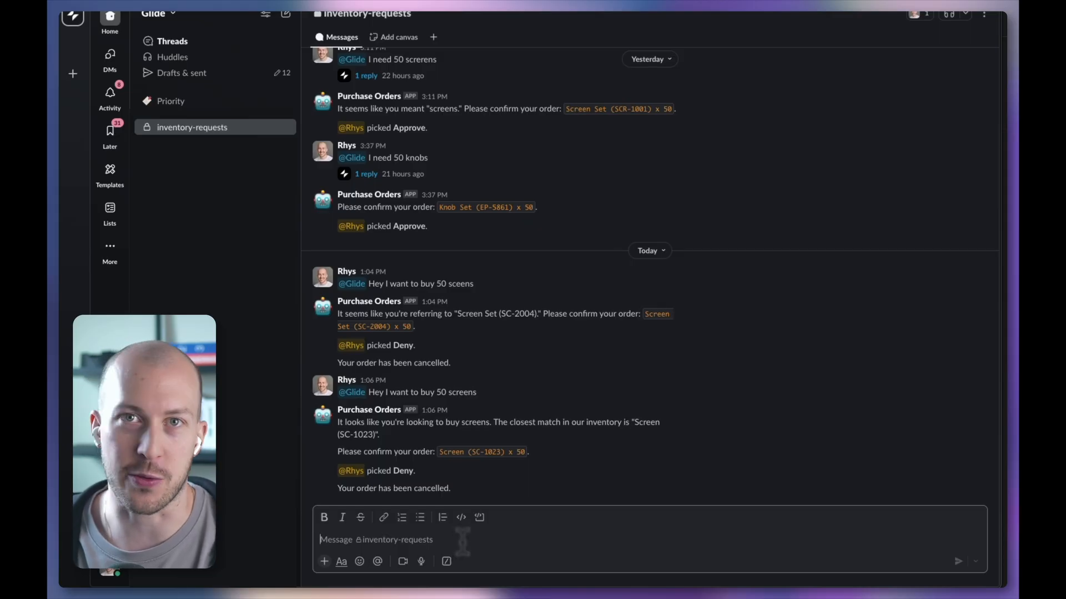
text(@gl)
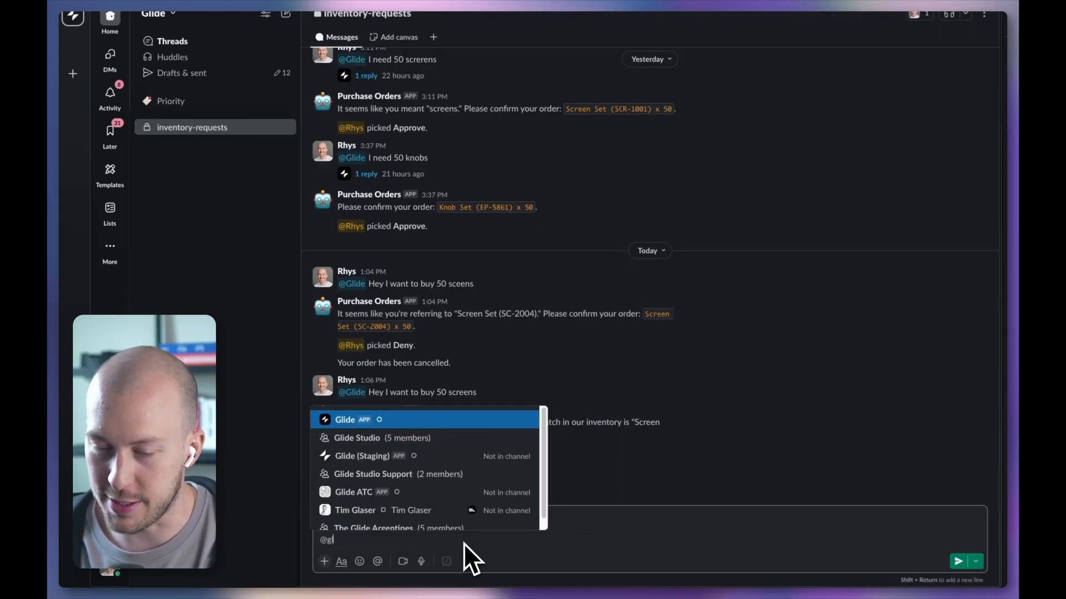
text(@Glide Hey)
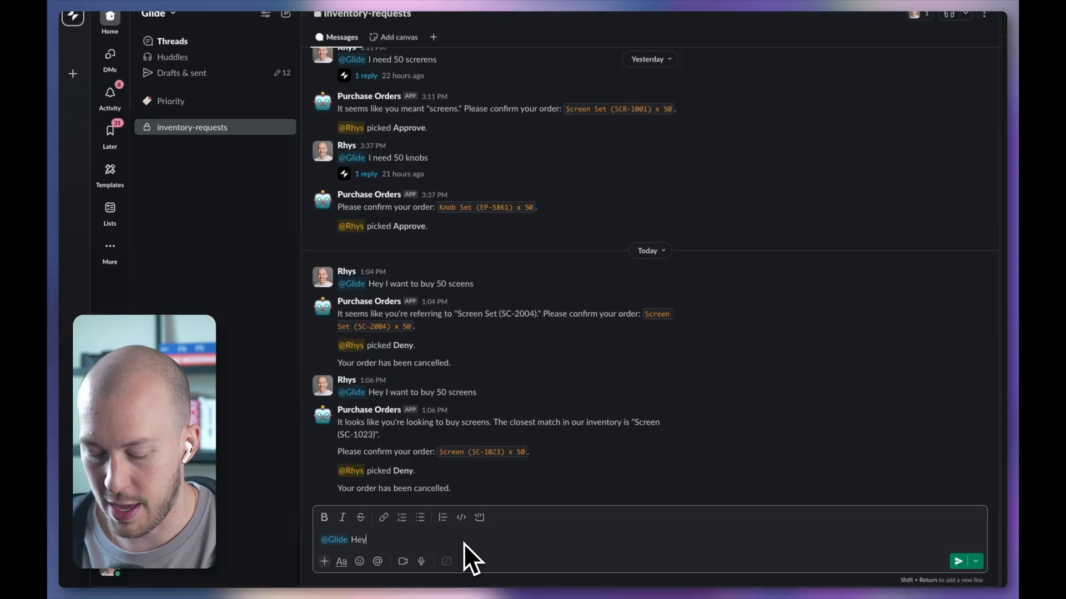
text(I want to buy 50)
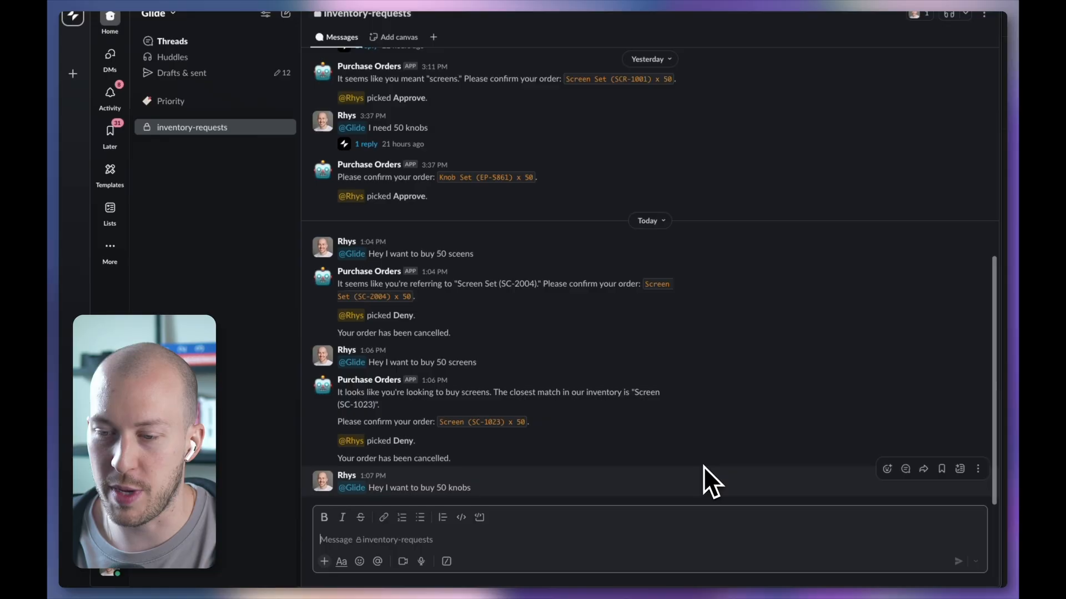
mouse_move(693, 487)
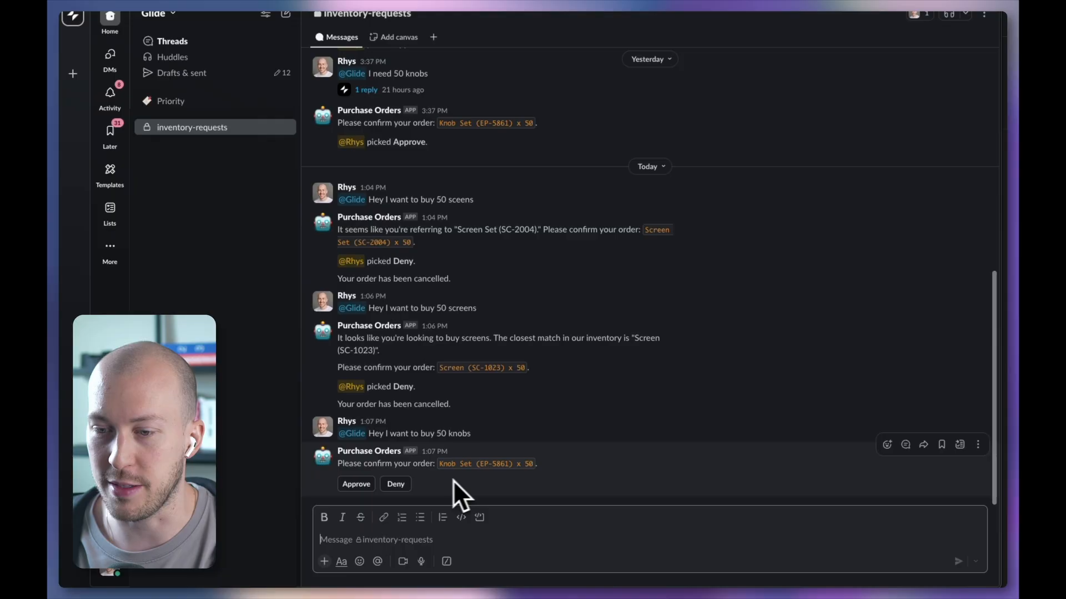
Approve the 50 Knob Set order and view the request's thread replies.
click(356, 484)
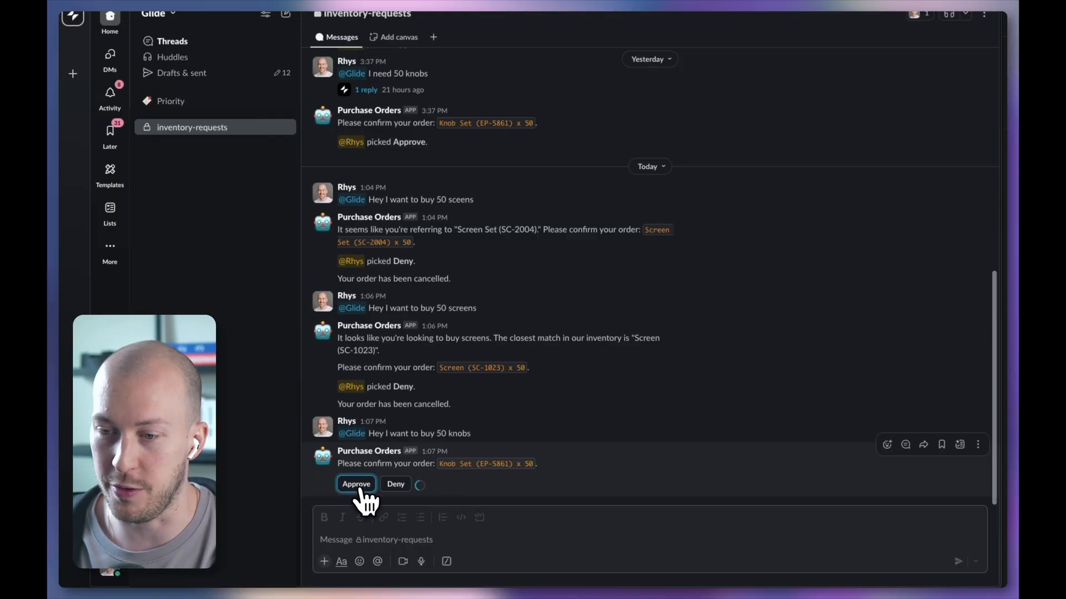
click(355, 484)
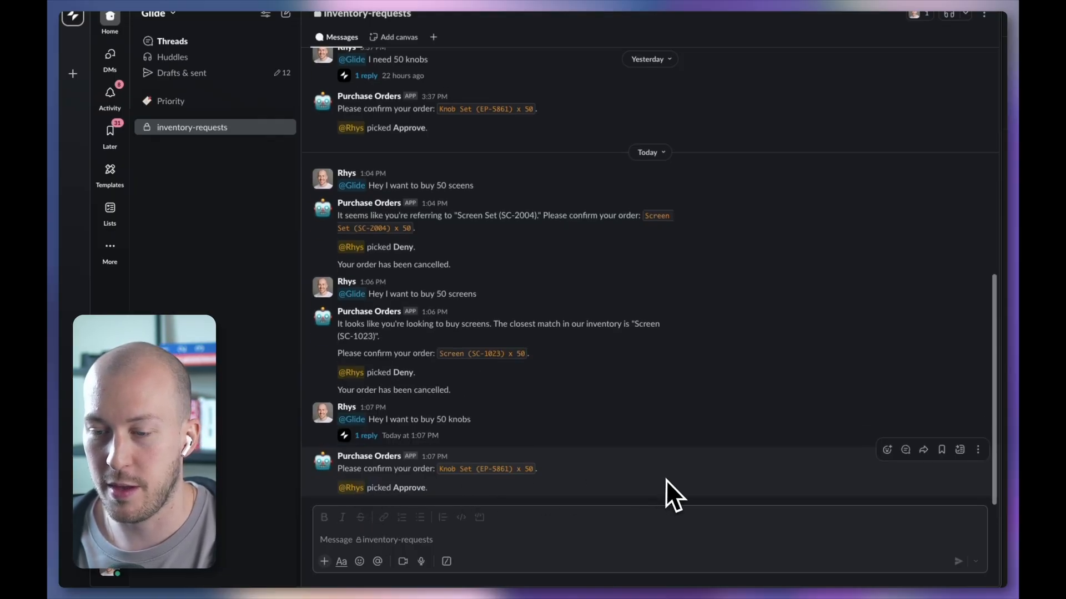
click(366, 435)
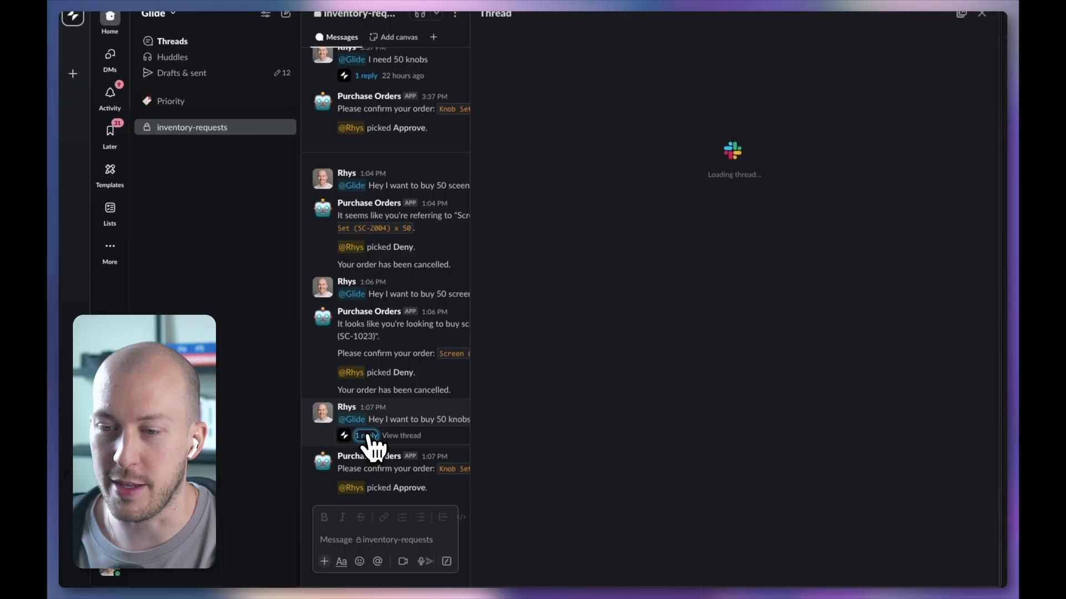
click(366, 435)
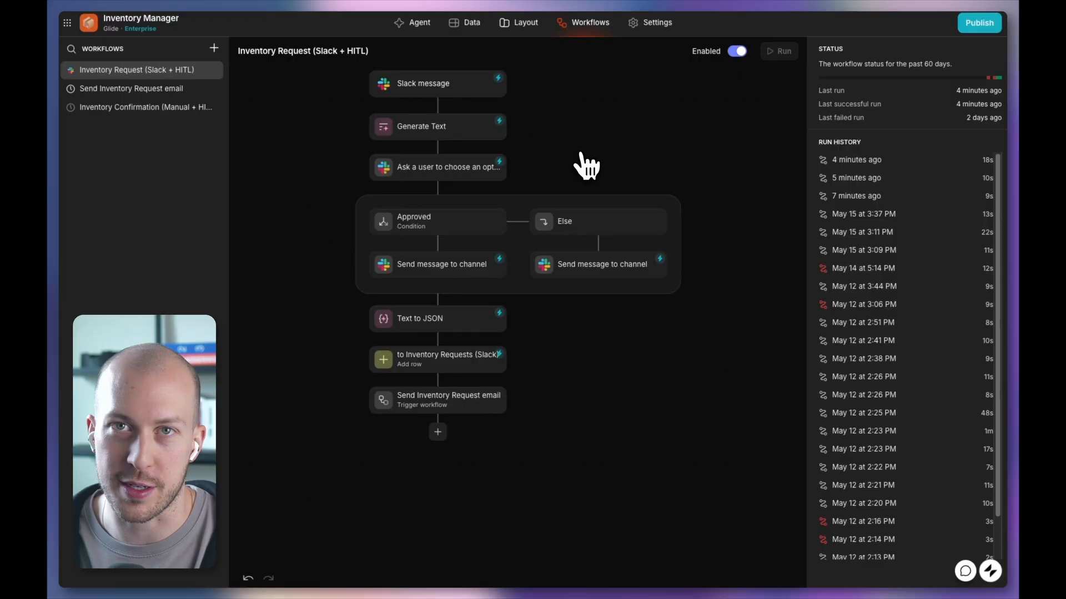
click(437, 83)
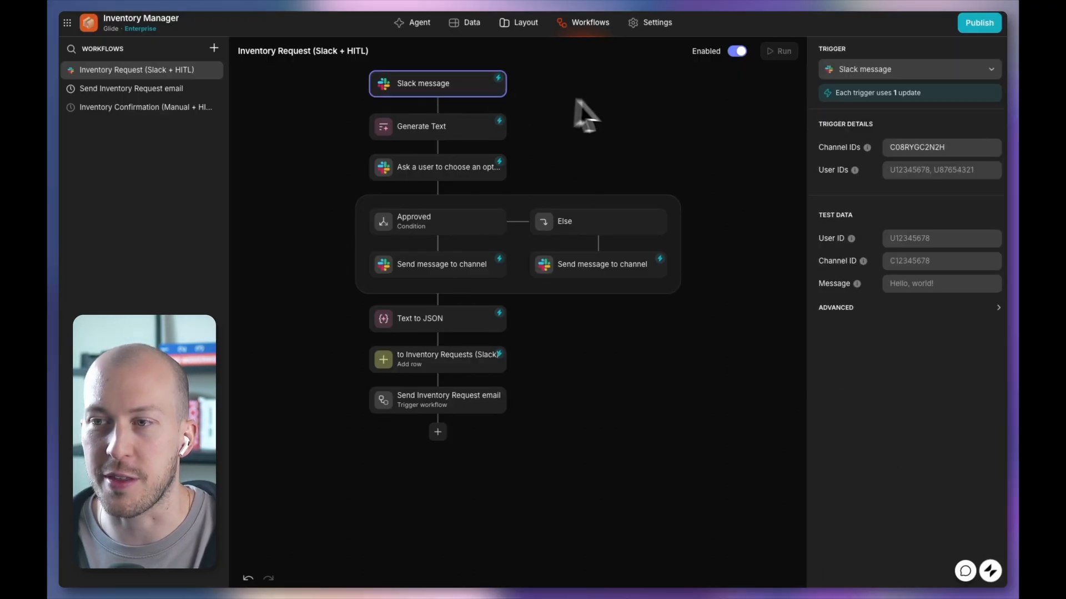
mouse_move(624, 119)
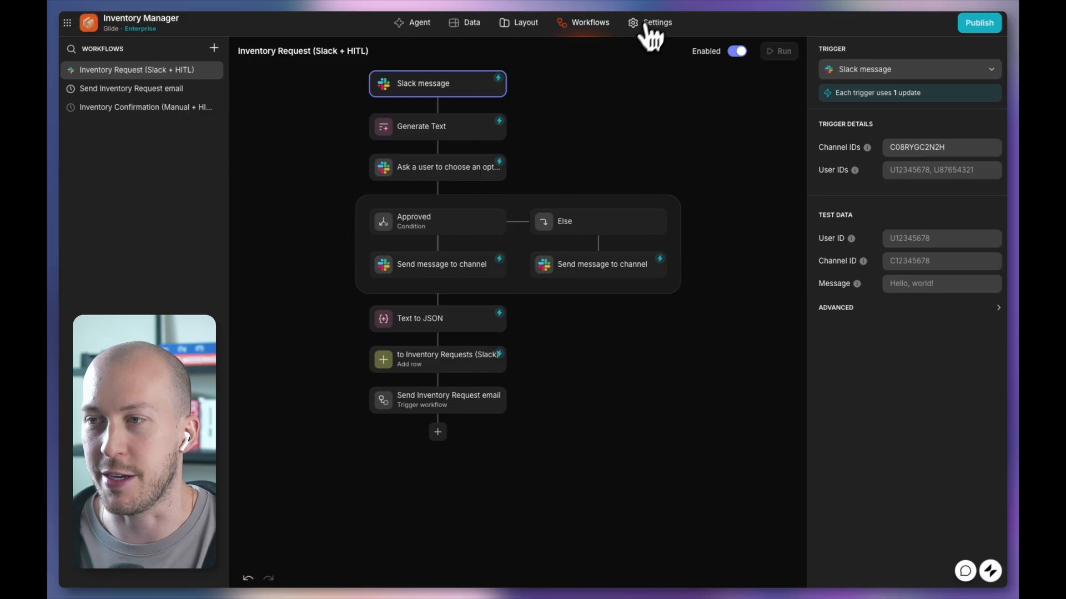
click(656, 22)
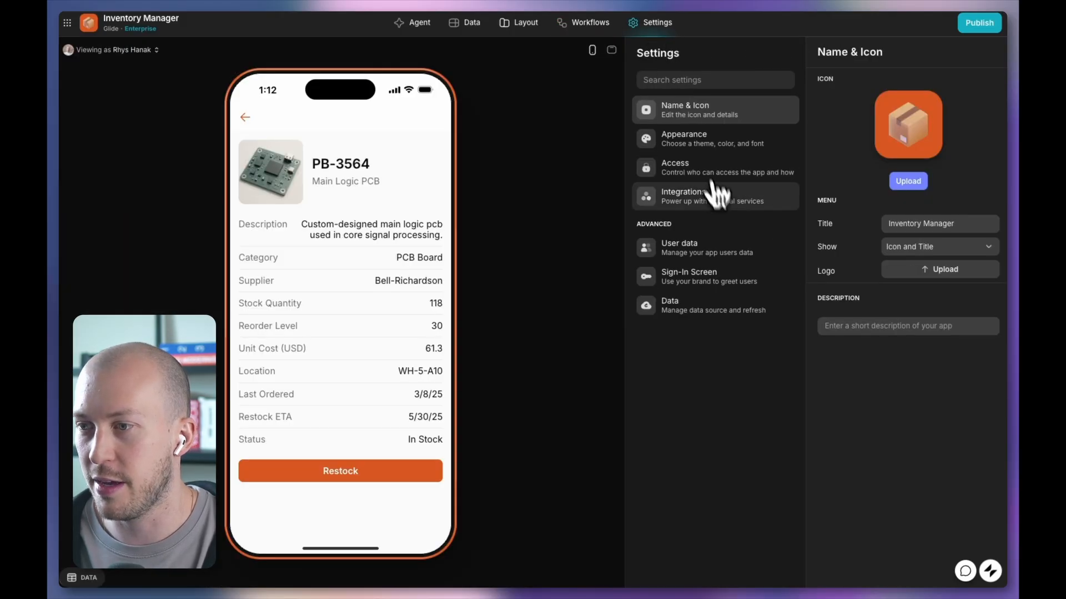
click(683, 196)
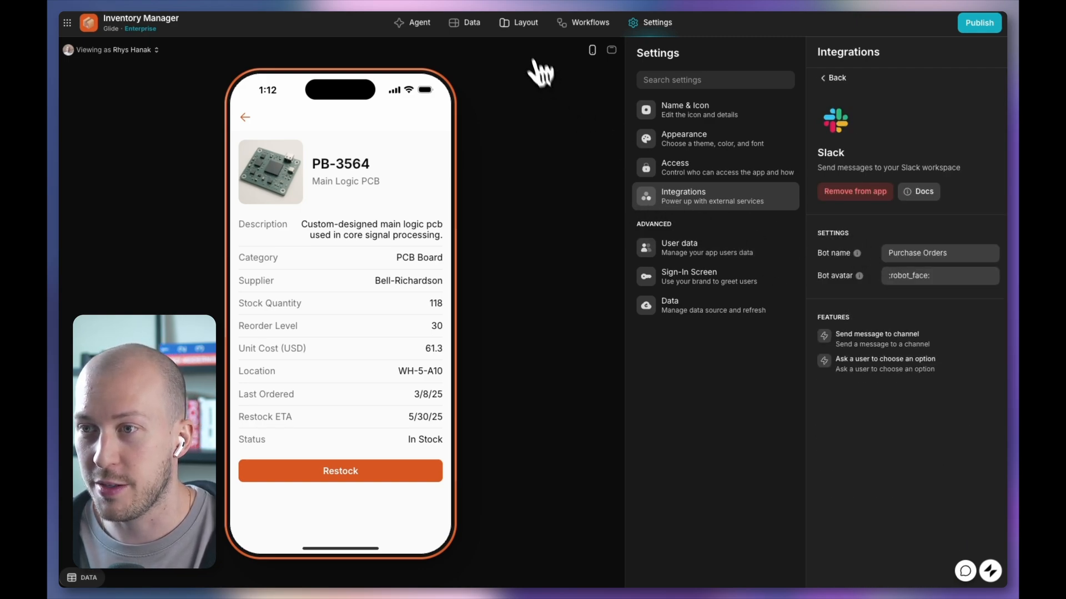
click(588, 22)
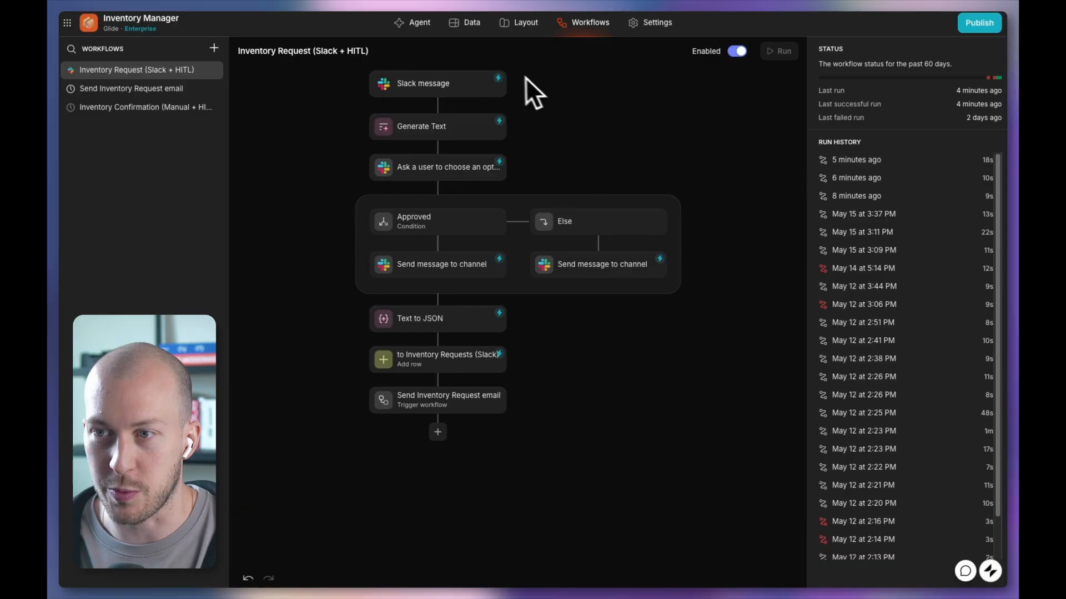
Review the Slack message trigger's channel, then the Generate Text step's inventory-manager instructions.
click(437, 83)
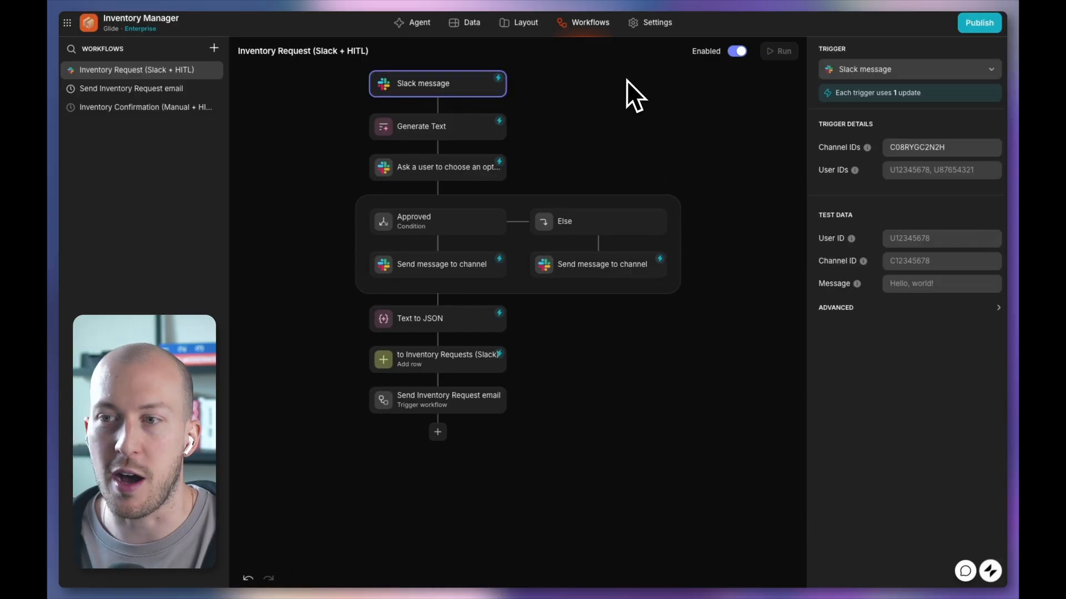
mouse_move(758, 163)
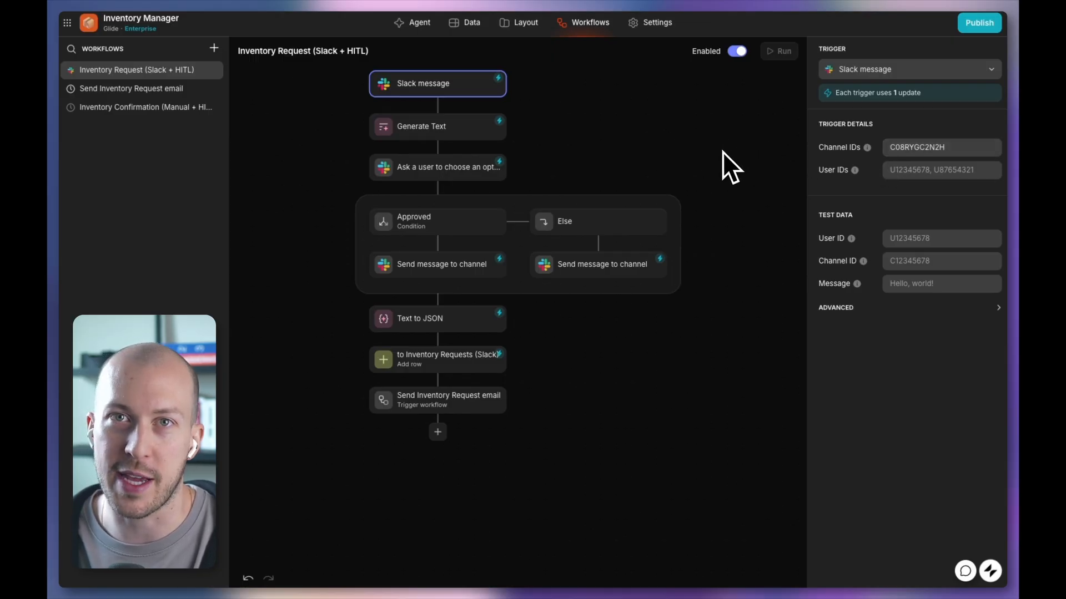
mouse_move(652, 146)
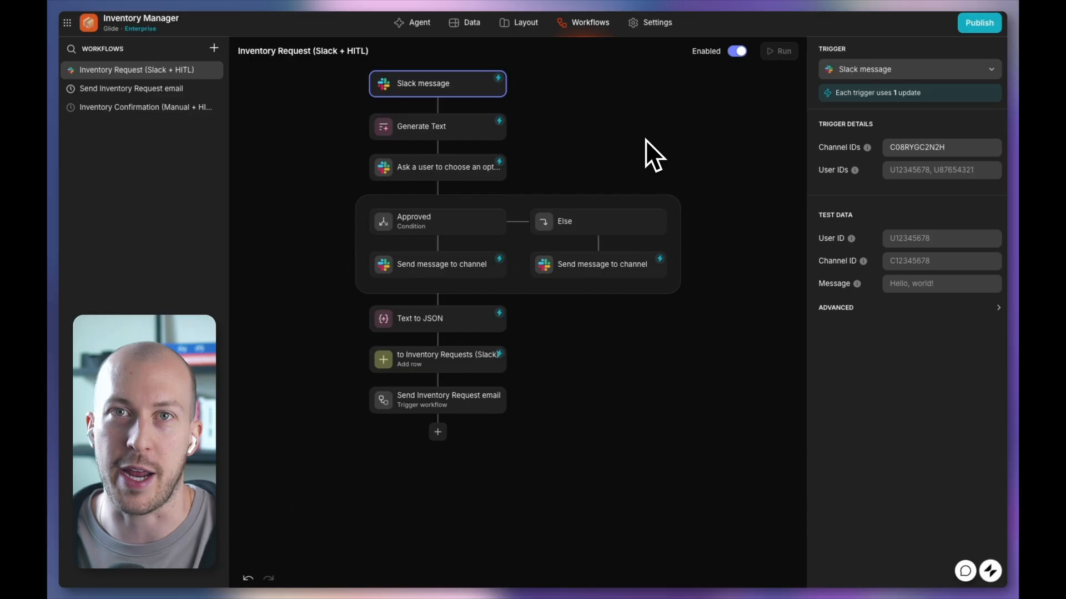
click(437, 126)
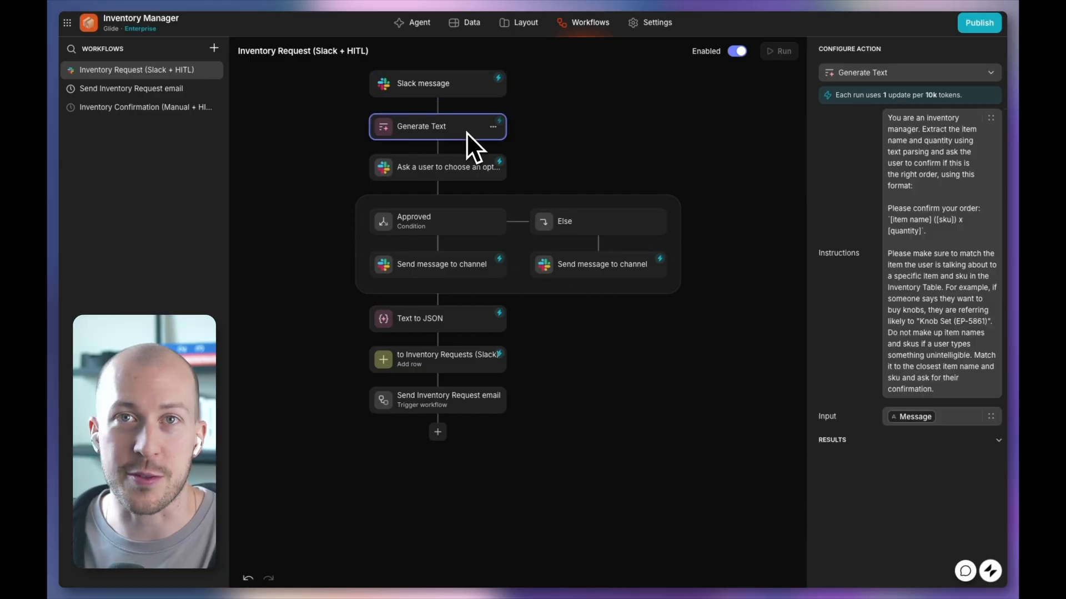
mouse_move(557, 139)
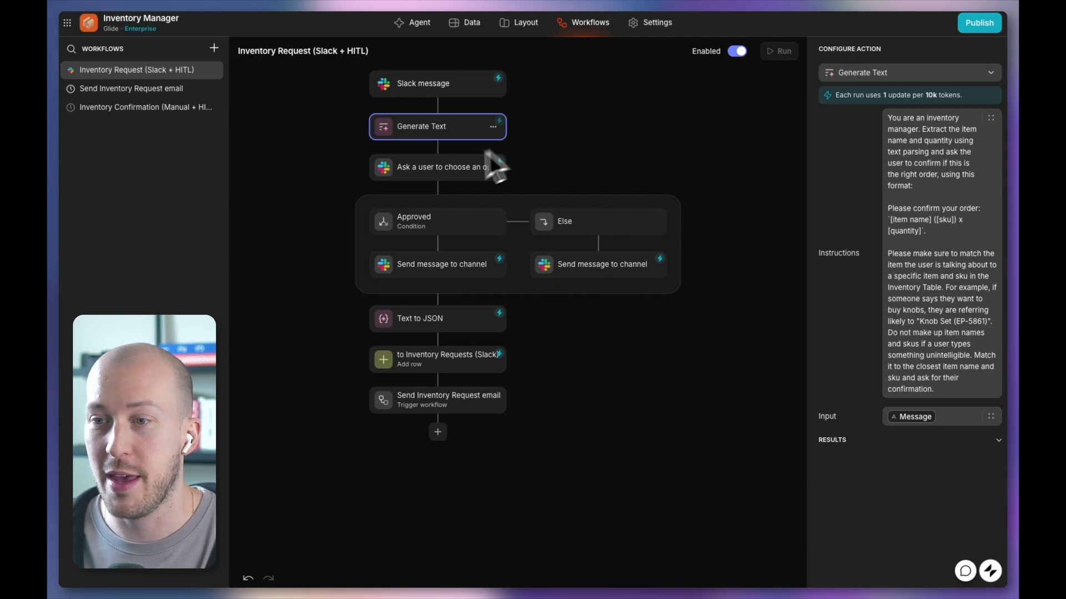
Review the ask-a-user step's Approve/Deny options and 8-hour wait, then the Approved condition.
click(436, 167)
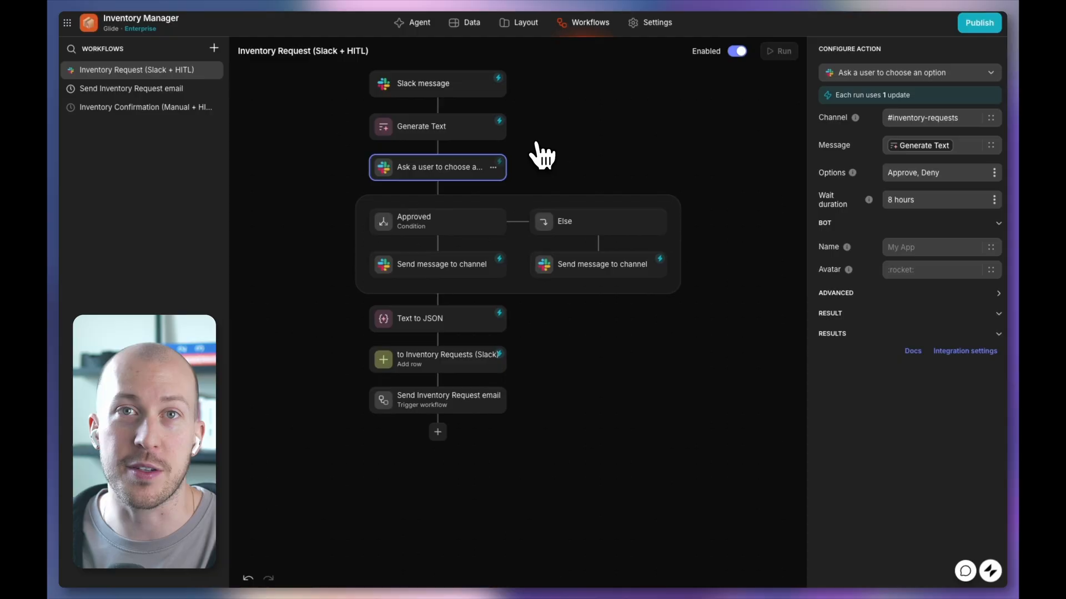
mouse_move(544, 173)
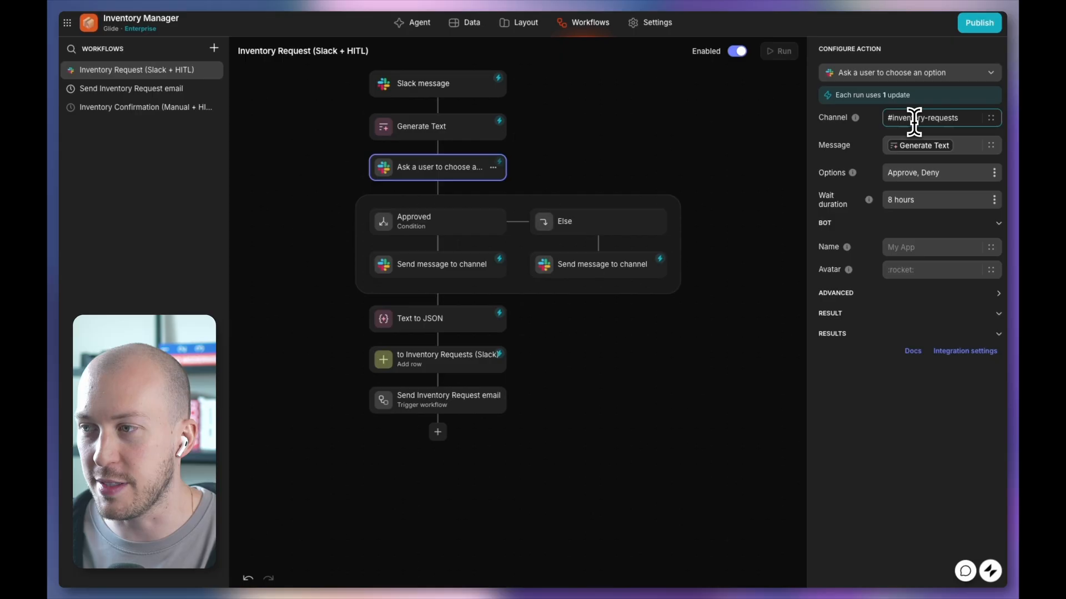
mouse_move(692, 167)
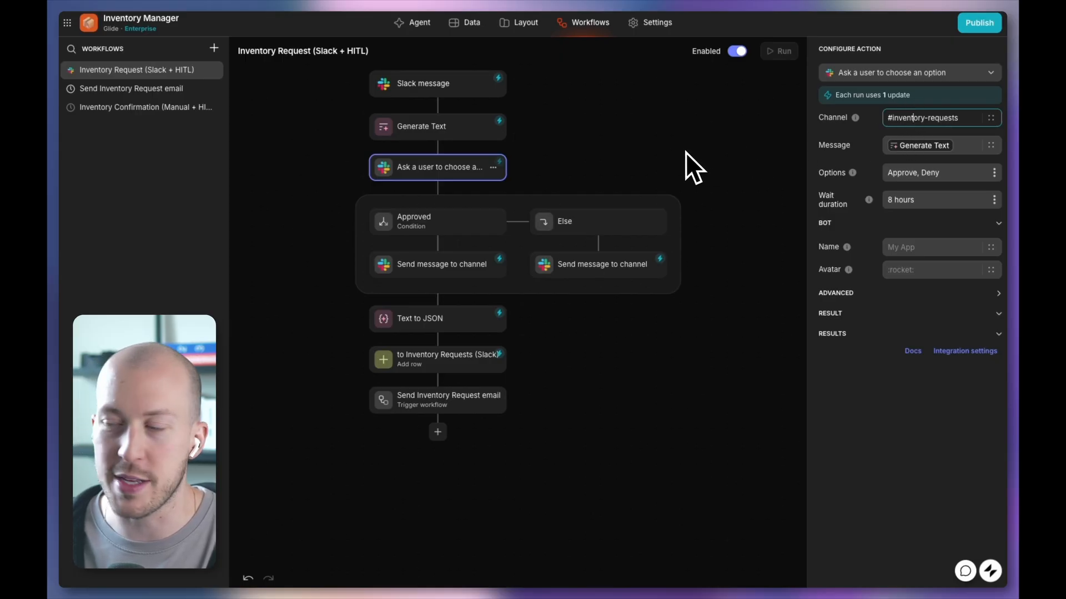
mouse_move(870, 166)
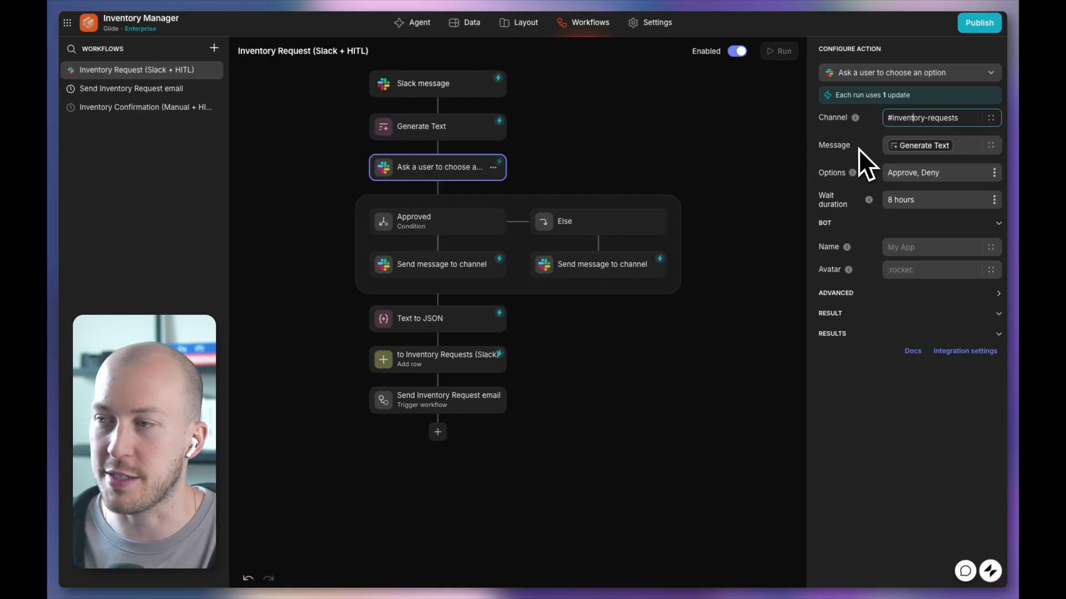
mouse_move(883, 190)
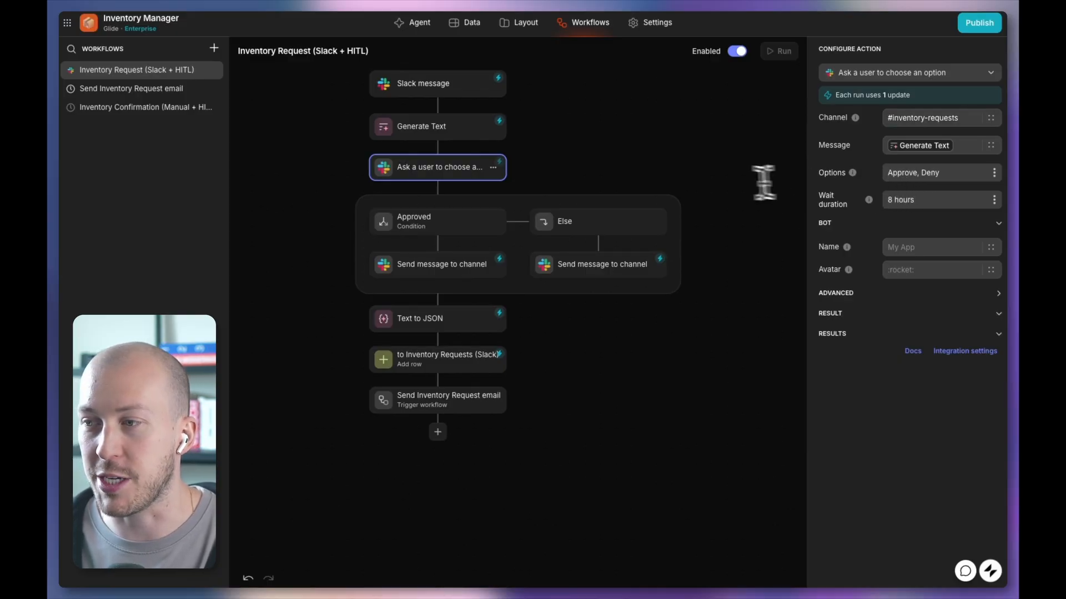
mouse_move(615, 154)
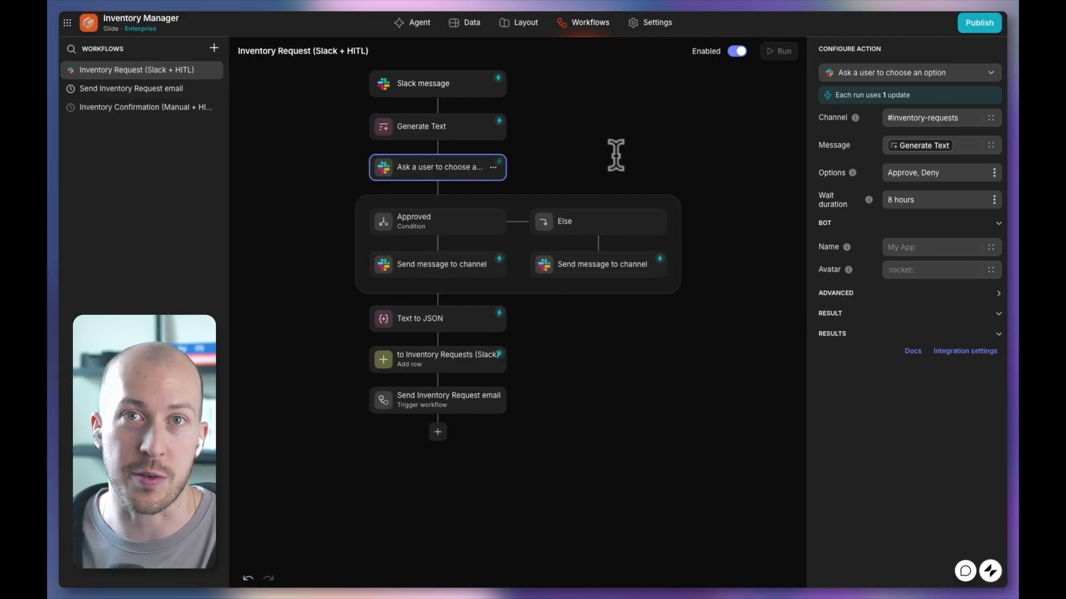
mouse_move(607, 156)
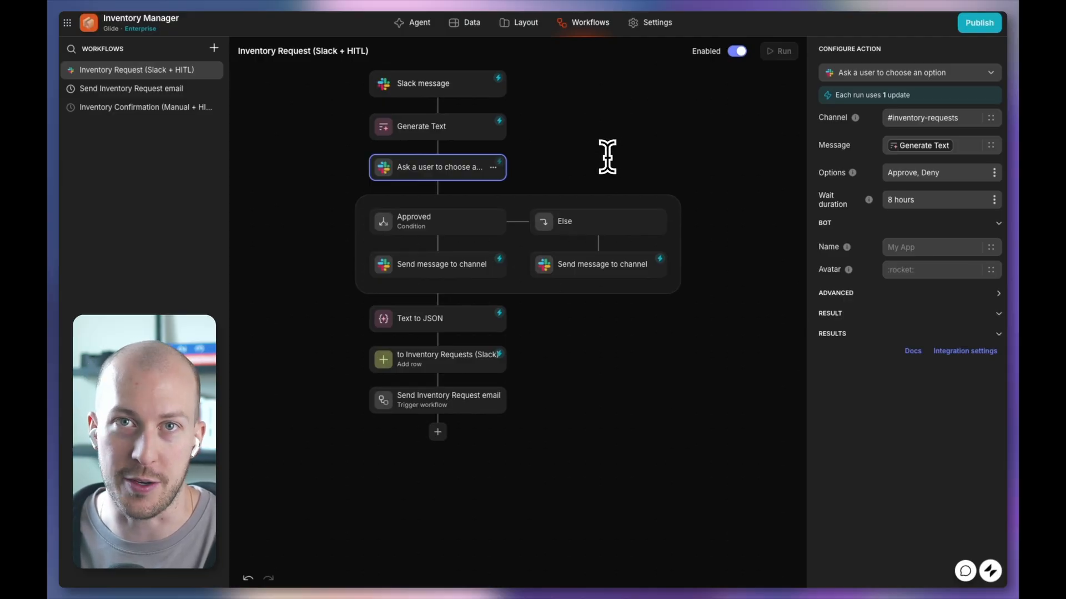
click(437, 221)
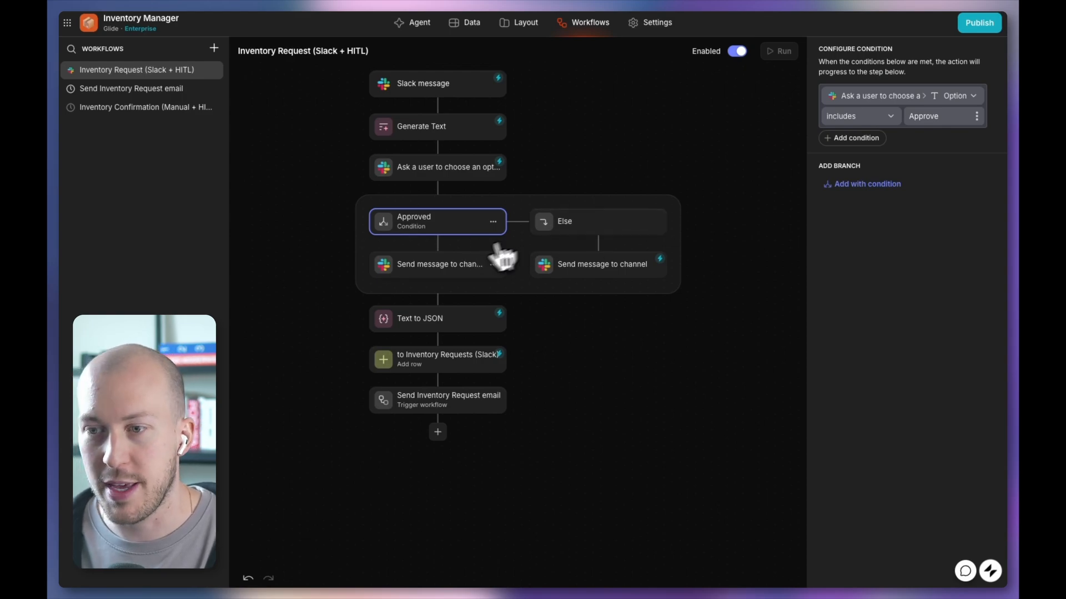
Review the approved and not-approved Slack replies, then the Text to JSON step's settings.
click(437, 264)
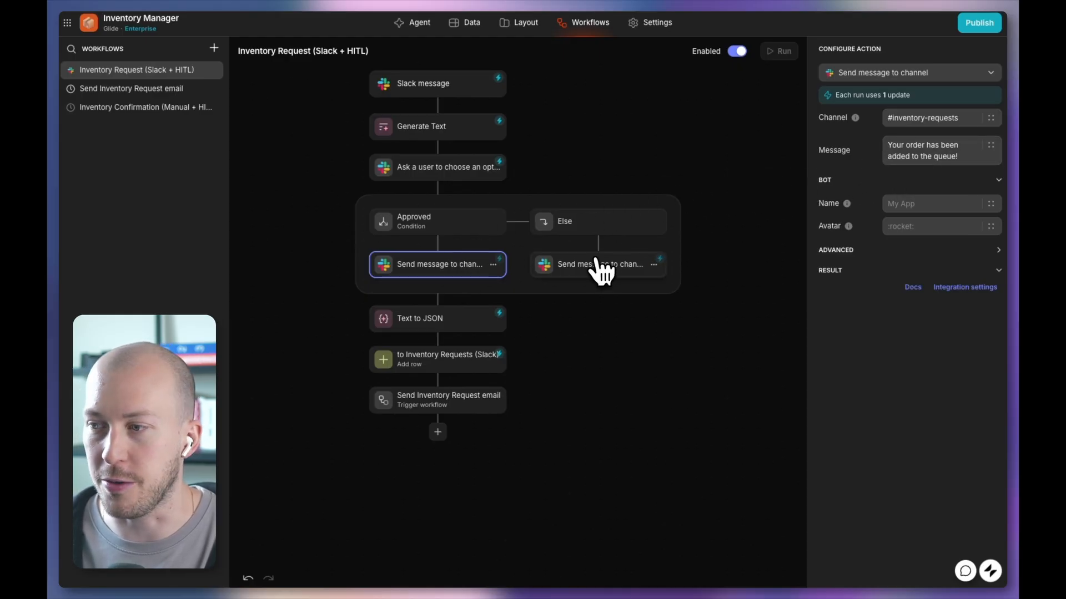
click(597, 264)
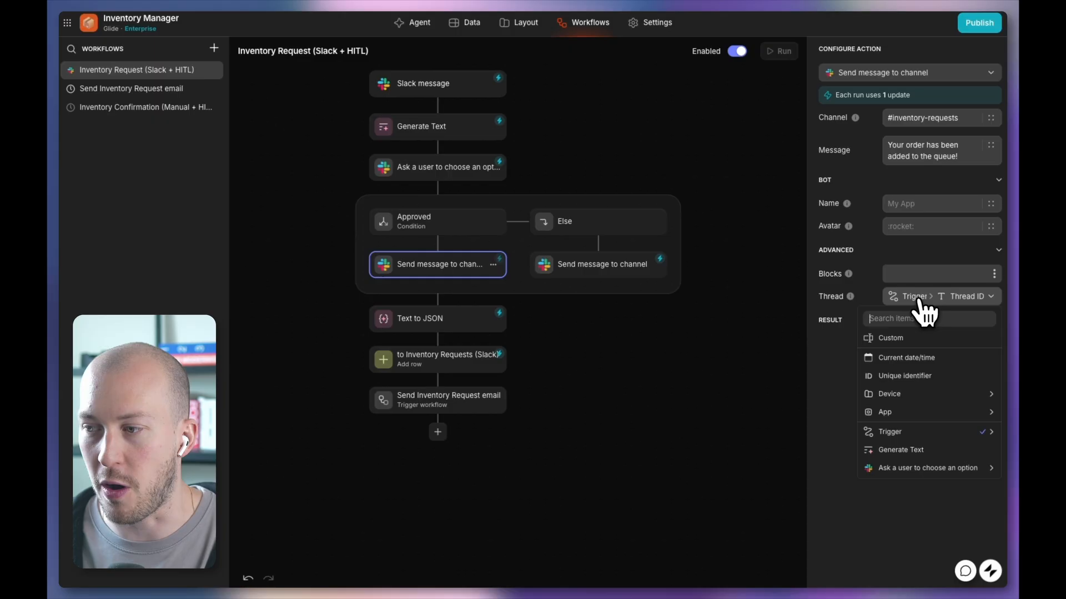
mouse_move(799, 302)
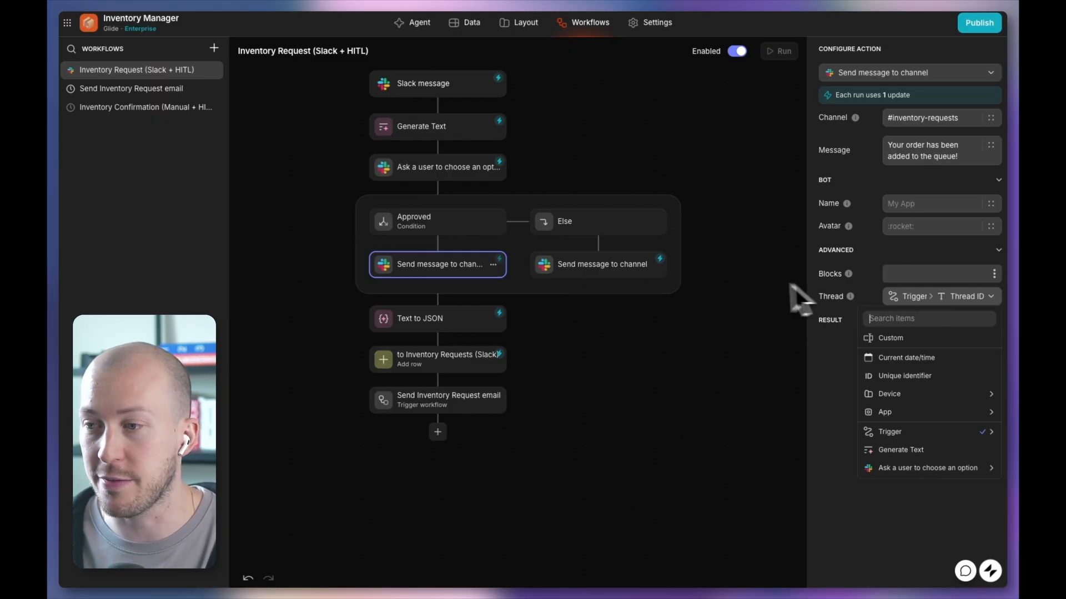
mouse_move(738, 279)
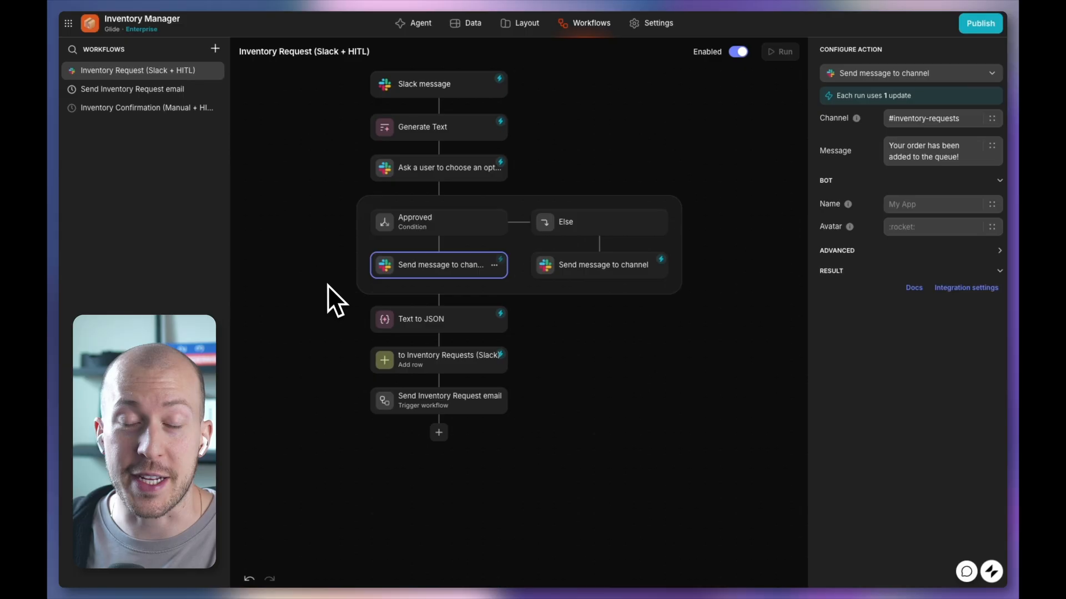
click(438, 319)
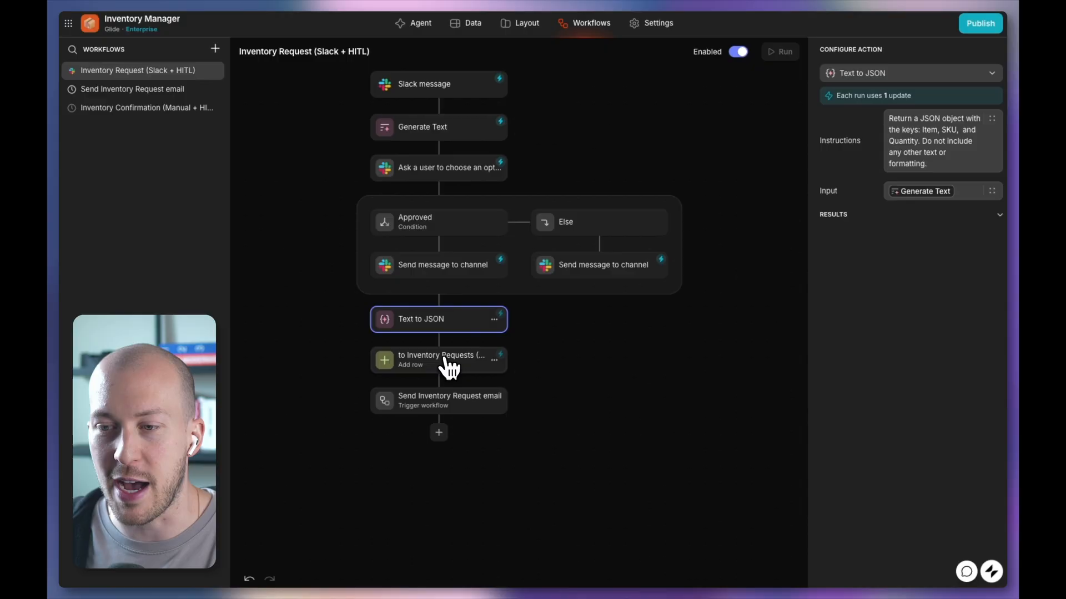
Review the add-row step into Inventory Requests and the Send Inventory Request email trigger step.
click(439, 360)
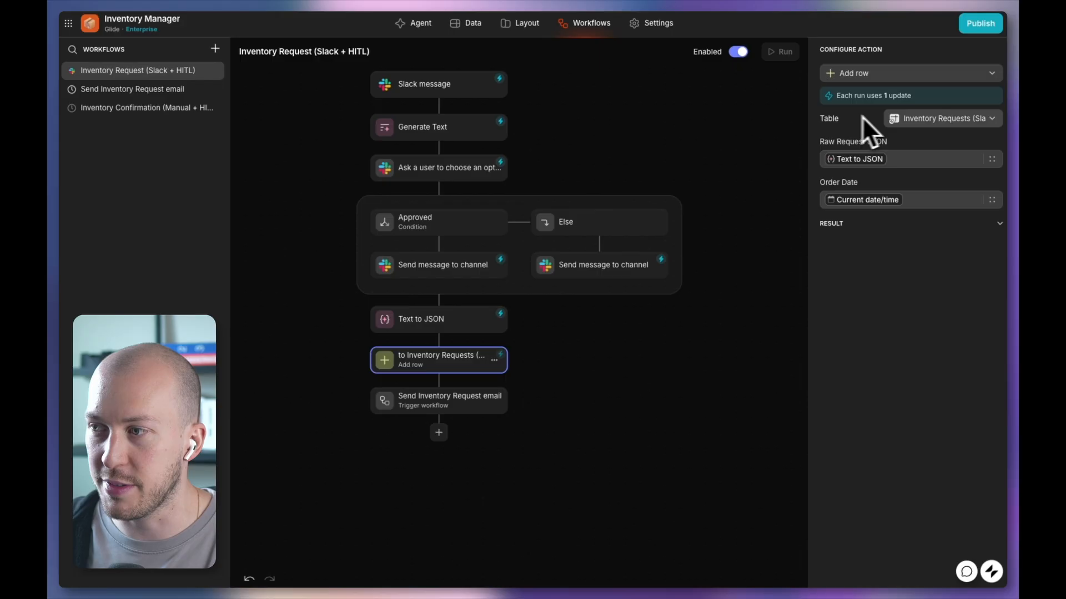
mouse_move(845, 129)
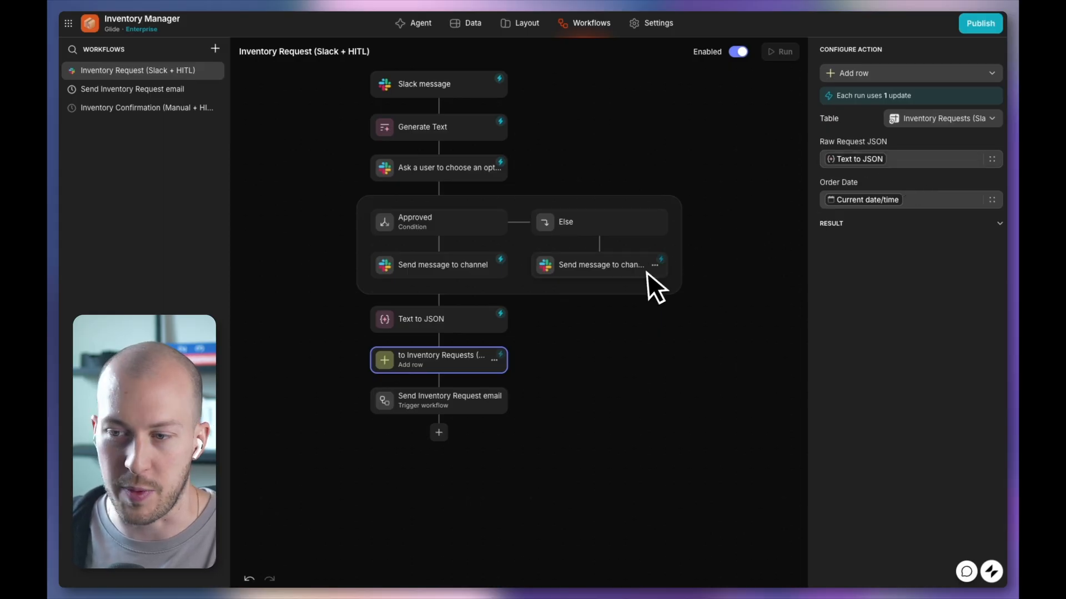
mouse_move(744, 238)
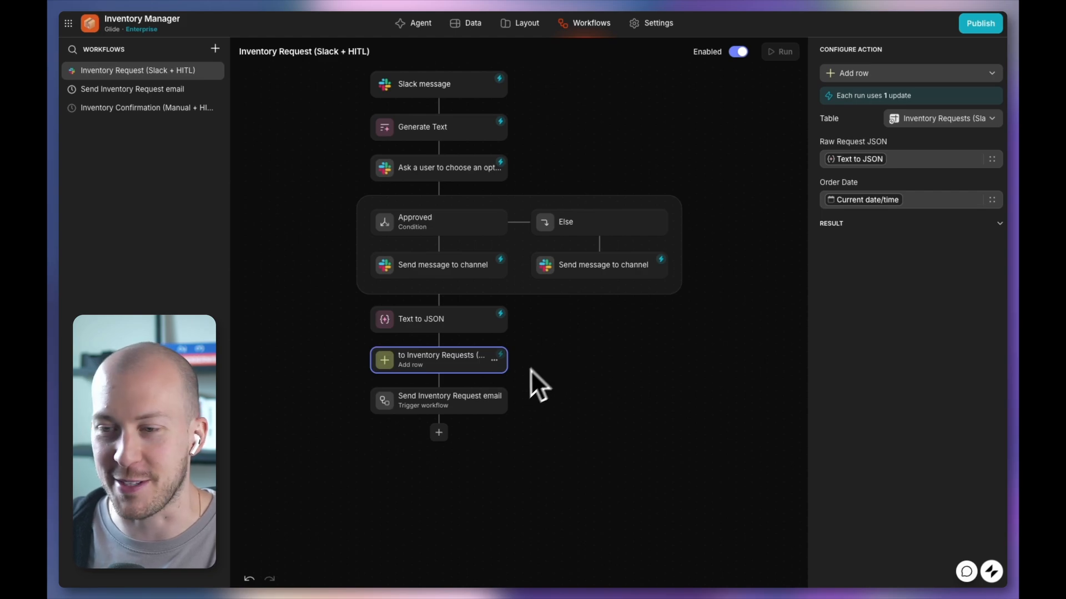
mouse_move(544, 418)
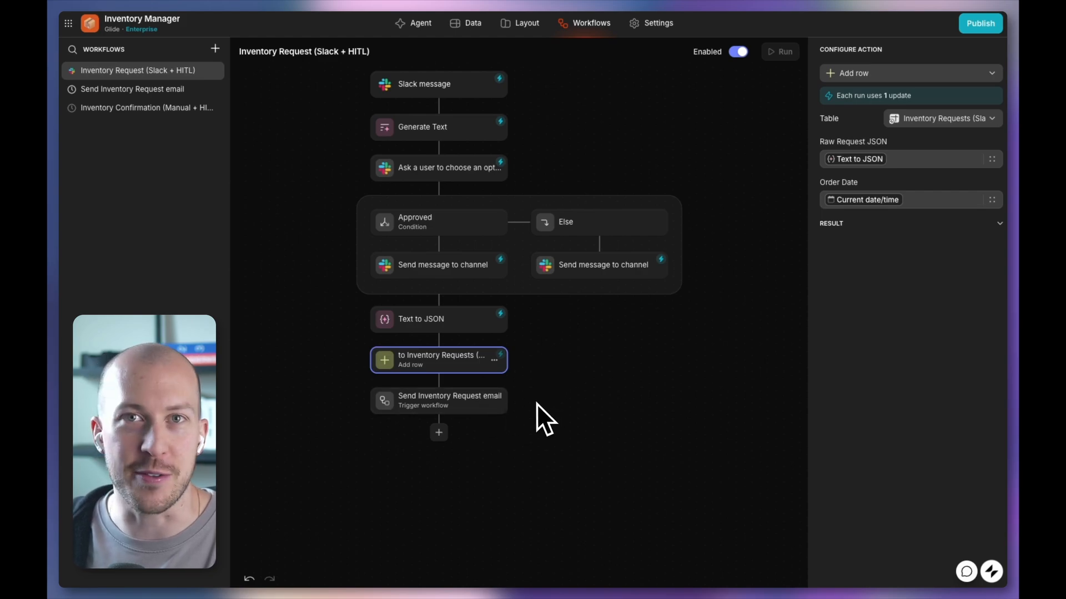
mouse_move(540, 424)
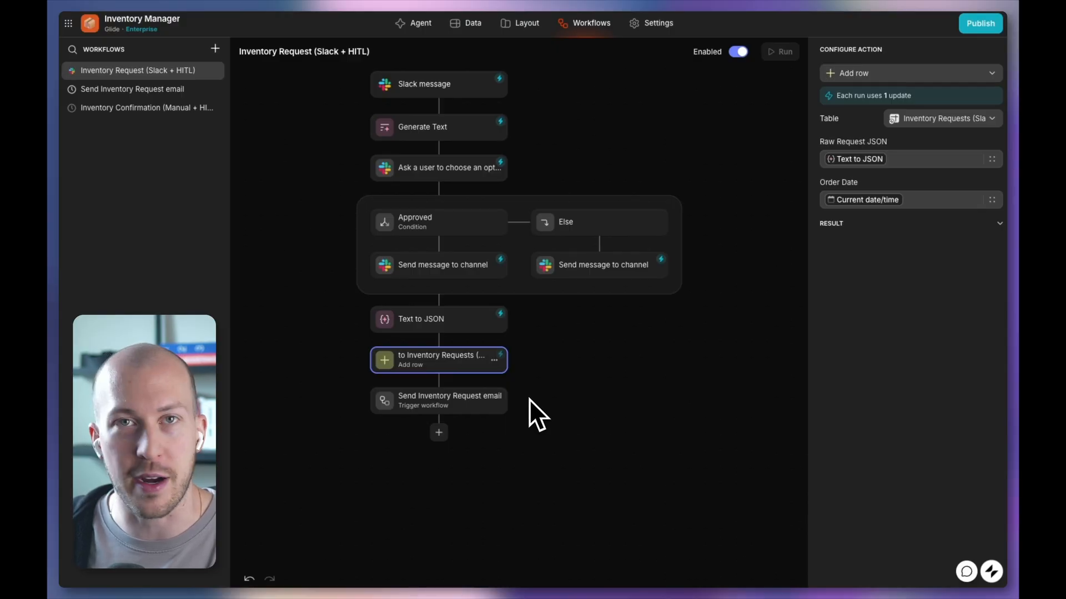
click(438, 400)
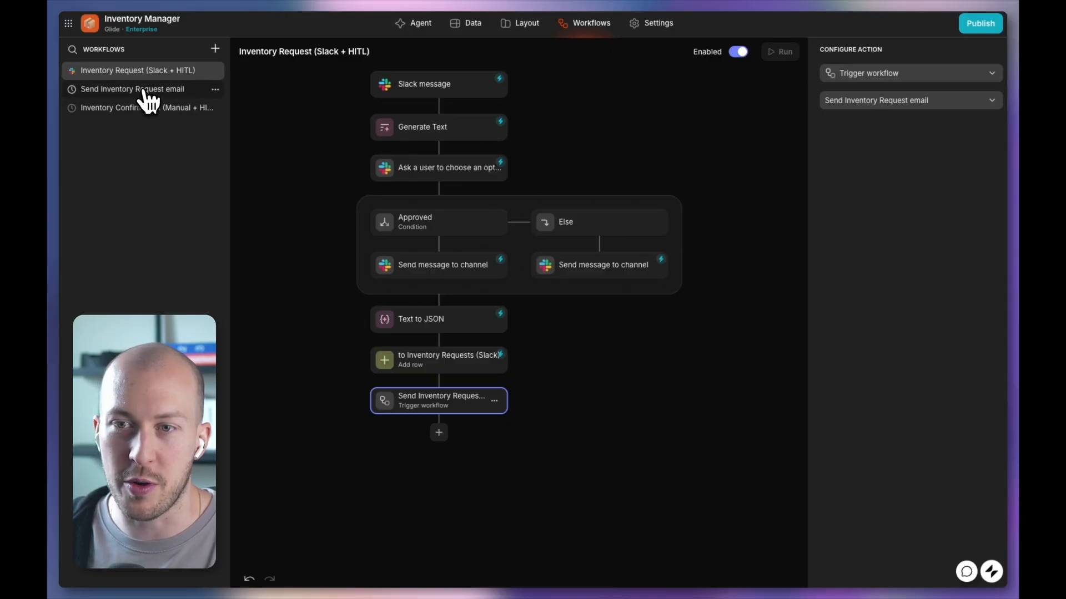
Review the Send Inventory Request email workflow and enable Inventory Confirmation (Manual + HITL) copy.
click(132, 89)
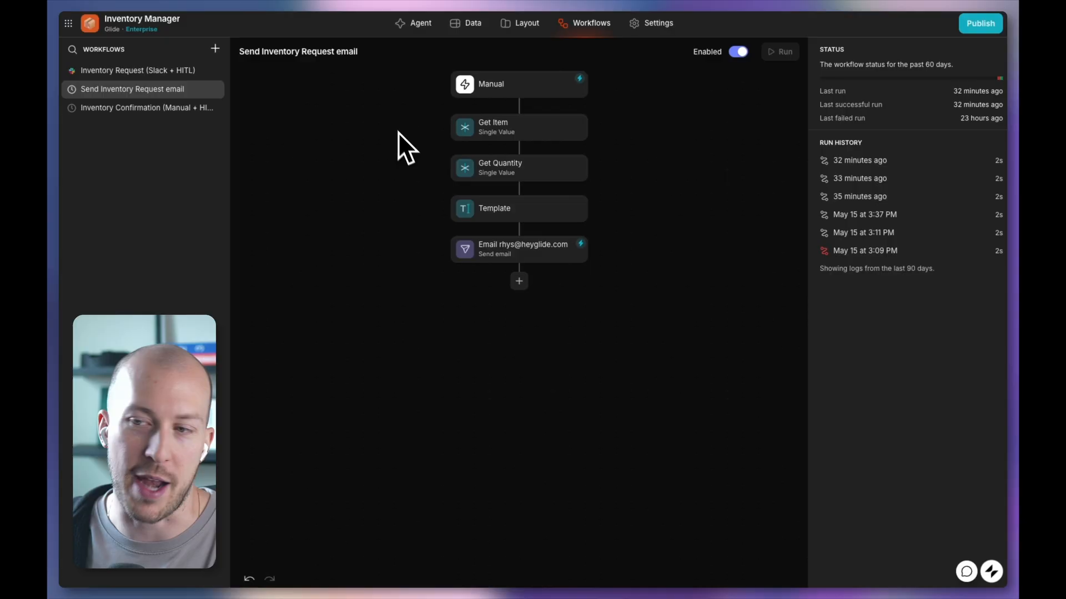
mouse_move(379, 150)
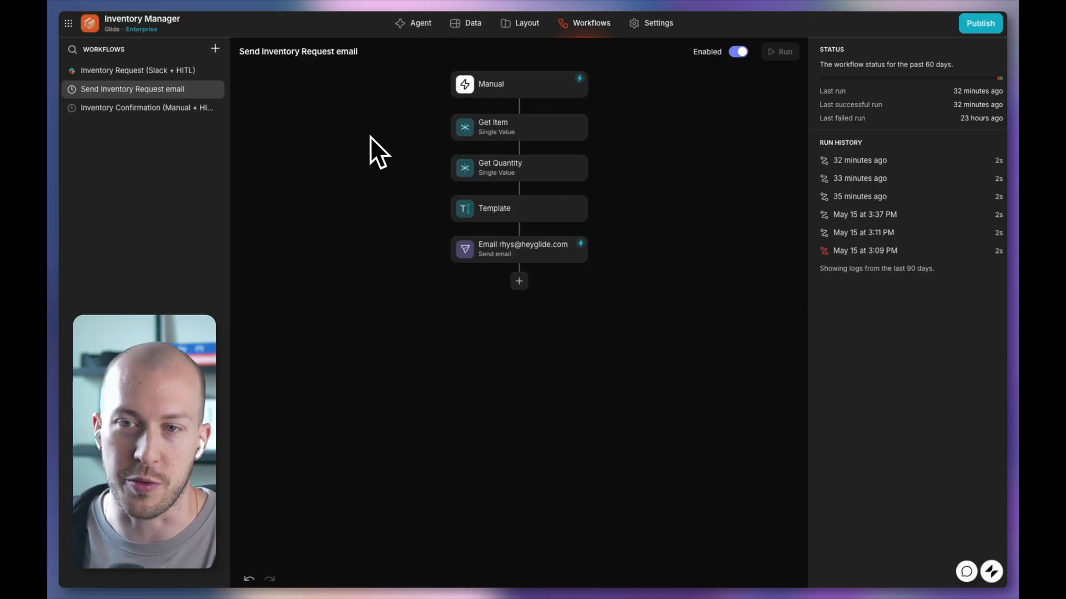
click(146, 107)
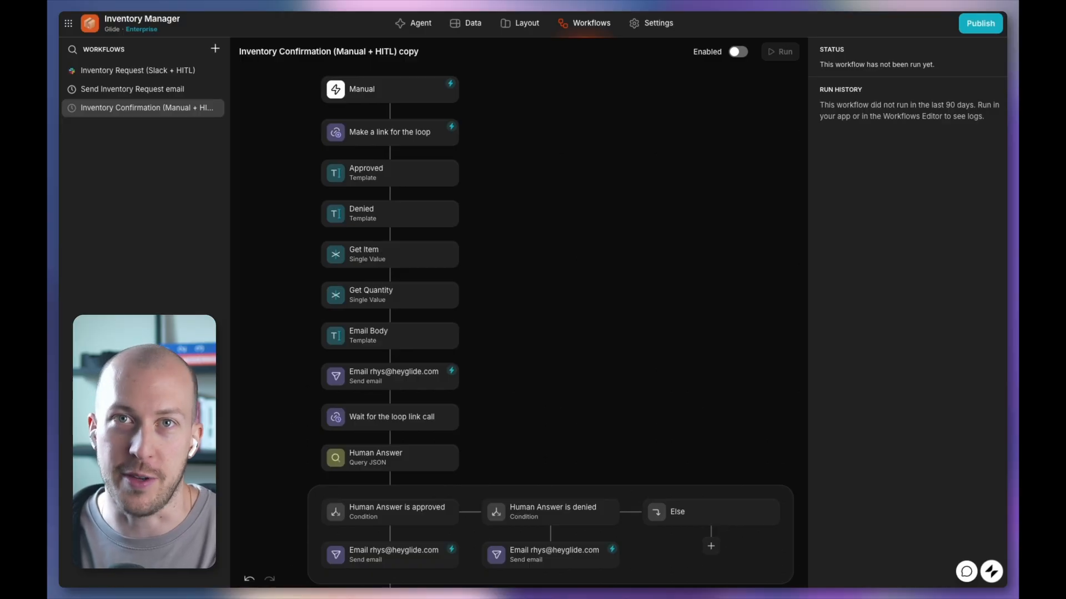
click(738, 51)
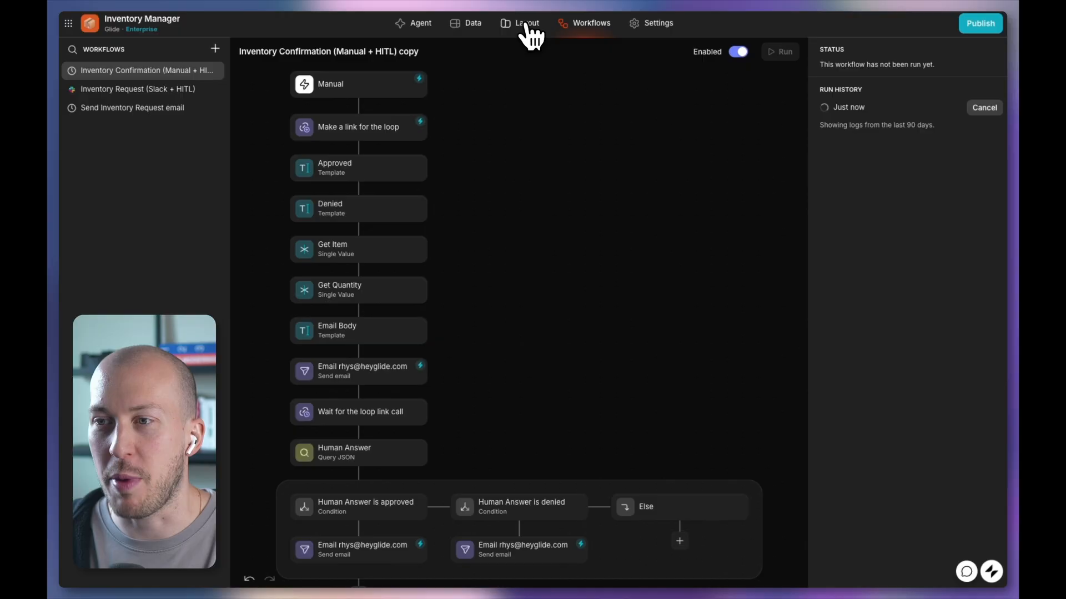
click(527, 23)
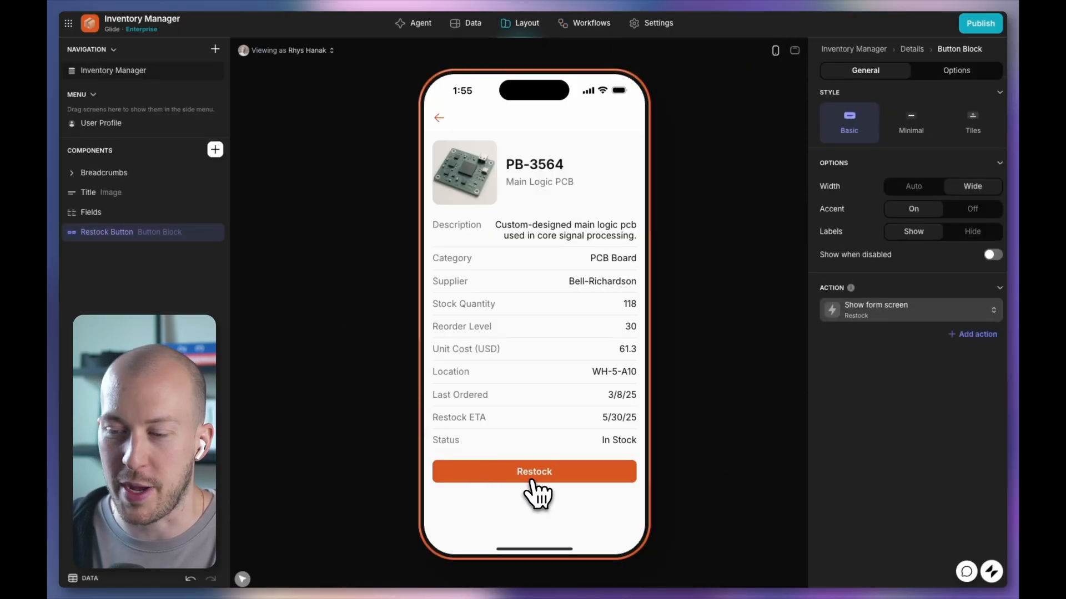
Set the Reorder Item form's On Submit to trigger Inventory Confirmation (Manual + HITL) copy.
click(533, 472)
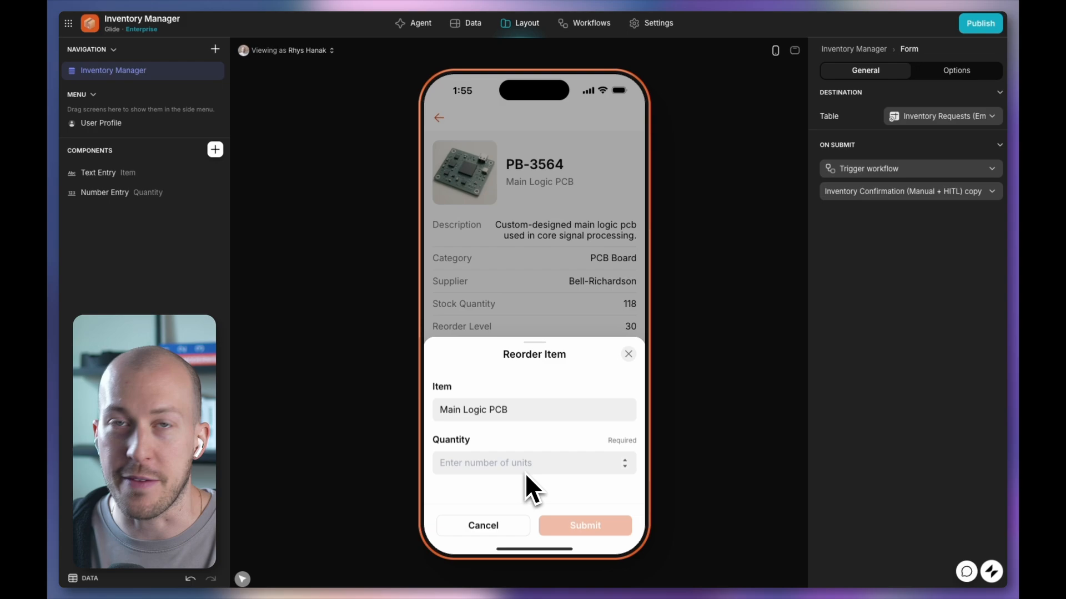
mouse_move(513, 492)
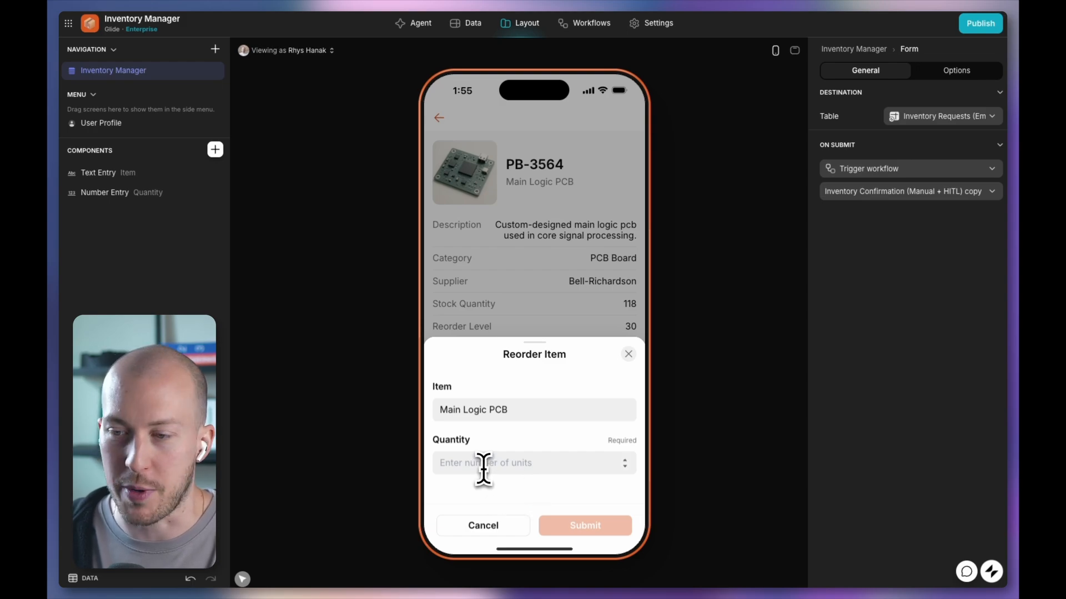
text(50)
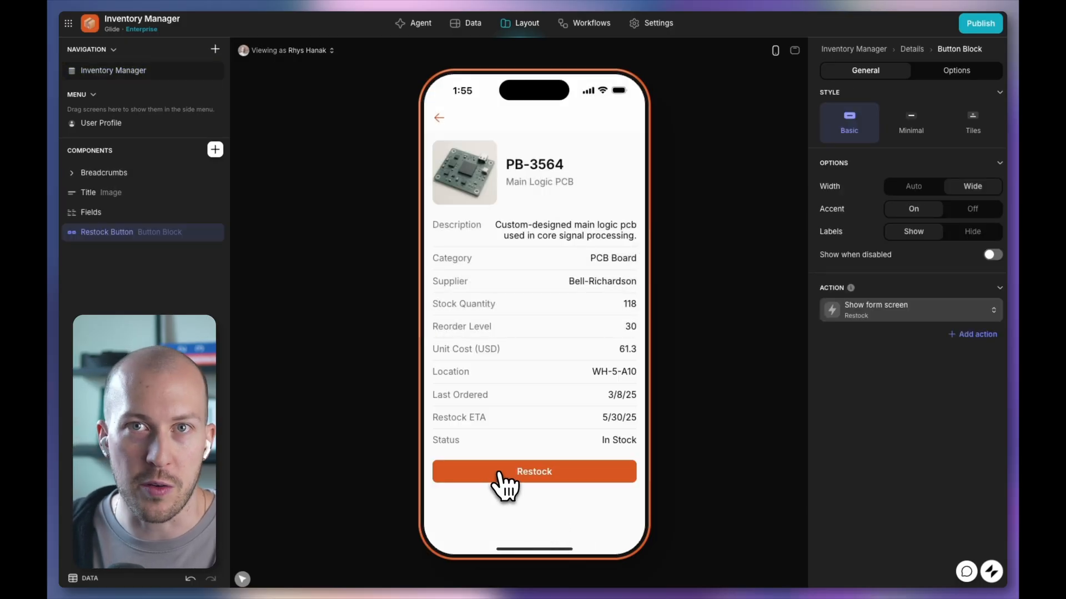
click(533, 472)
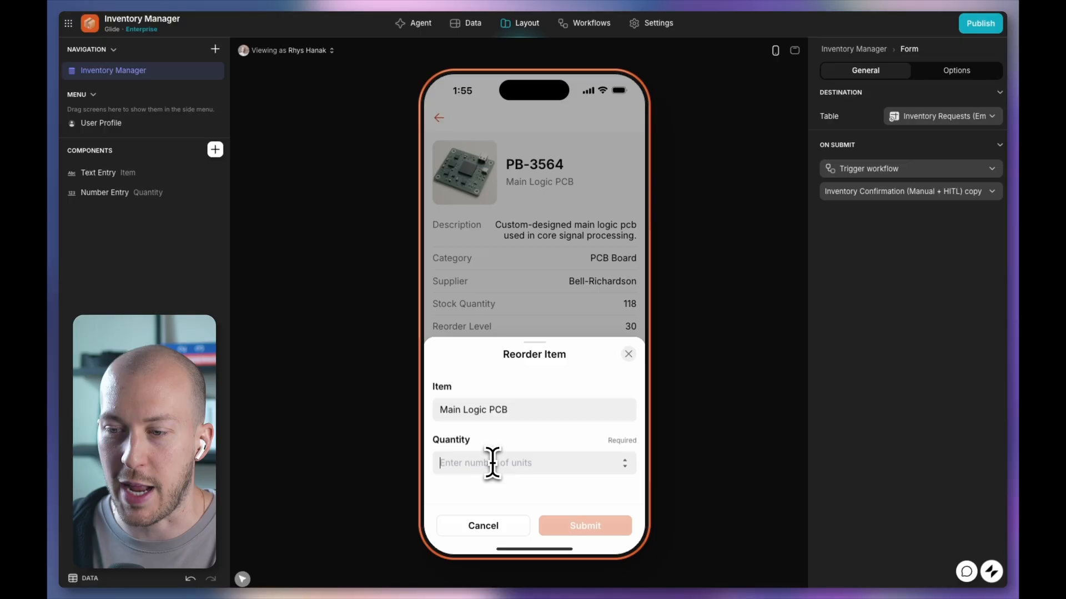
click(909, 169)
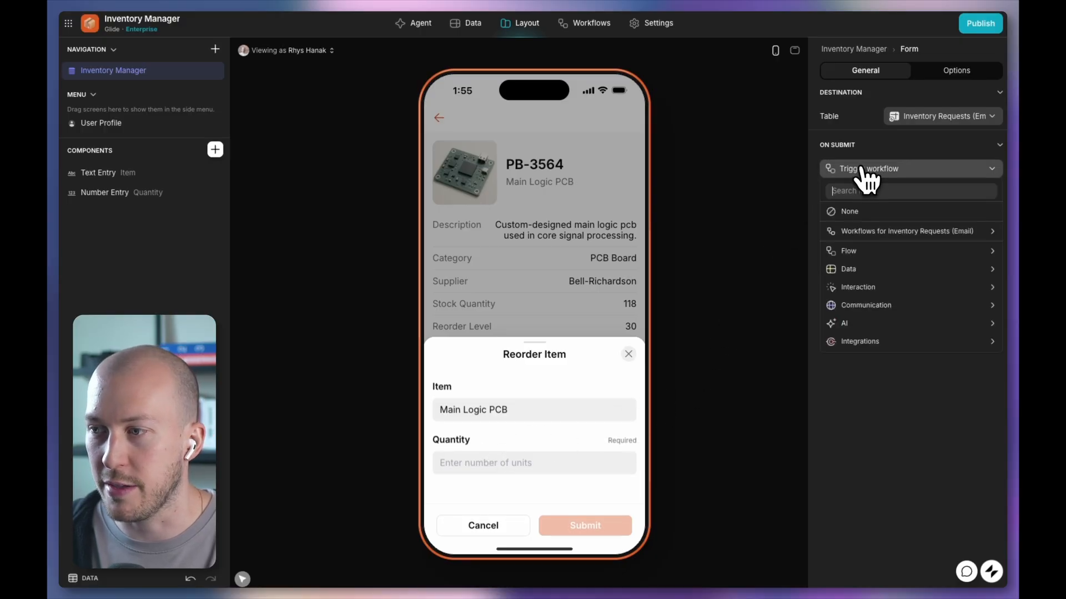
click(848, 211)
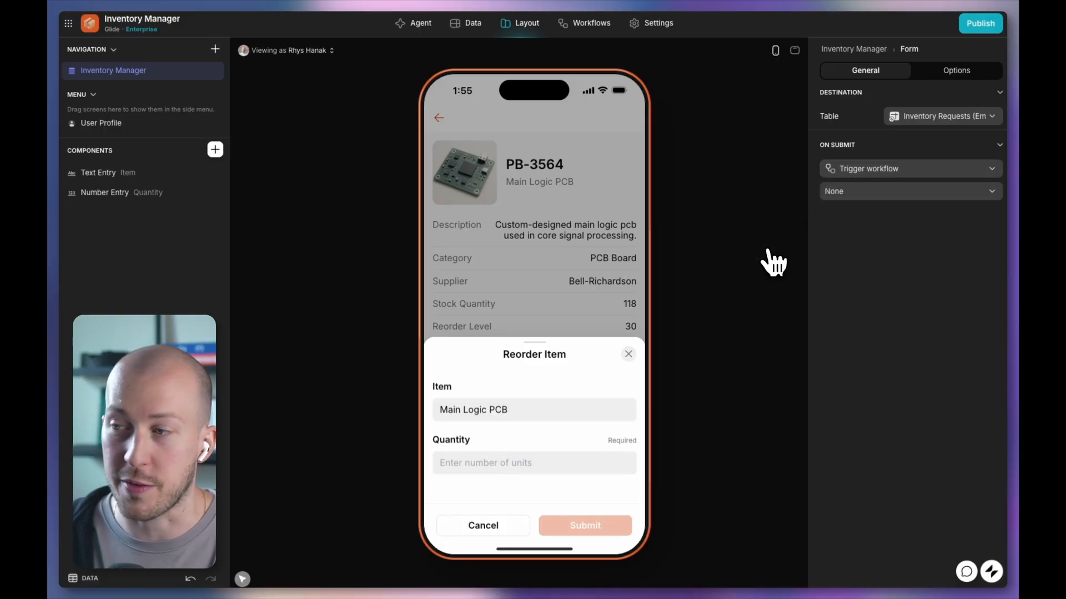
click(908, 191)
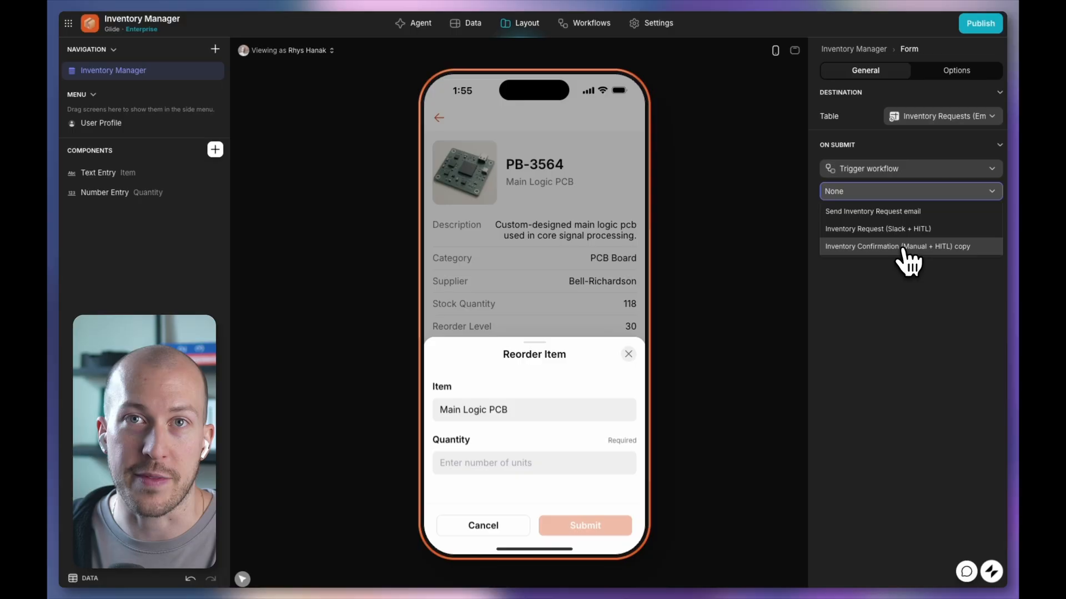
click(898, 246)
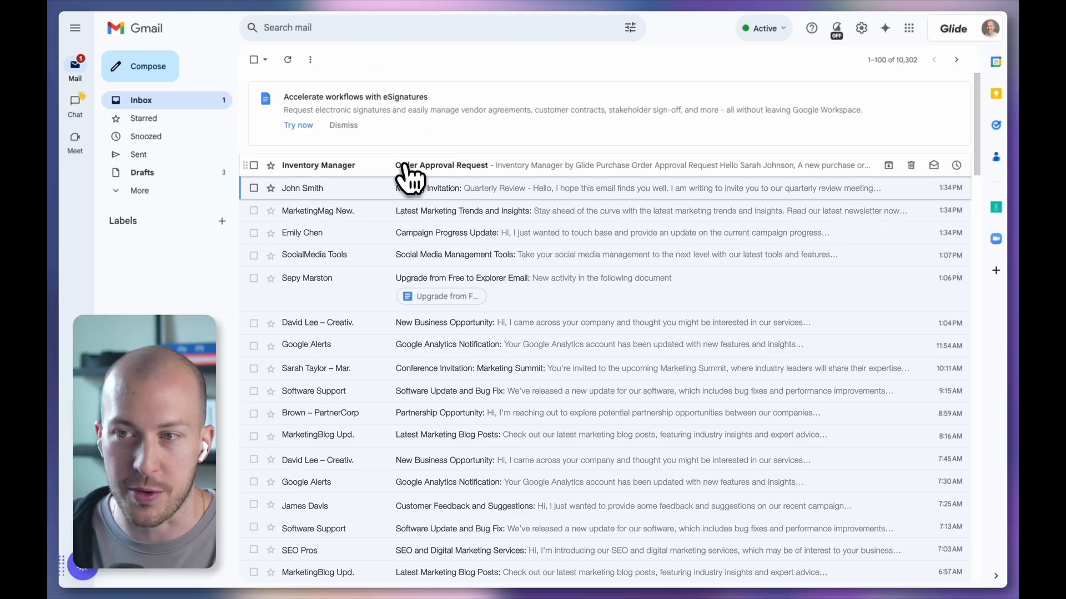
Open the Order Approval Request email and approve the 50 Main Logic PCB order.
click(441, 166)
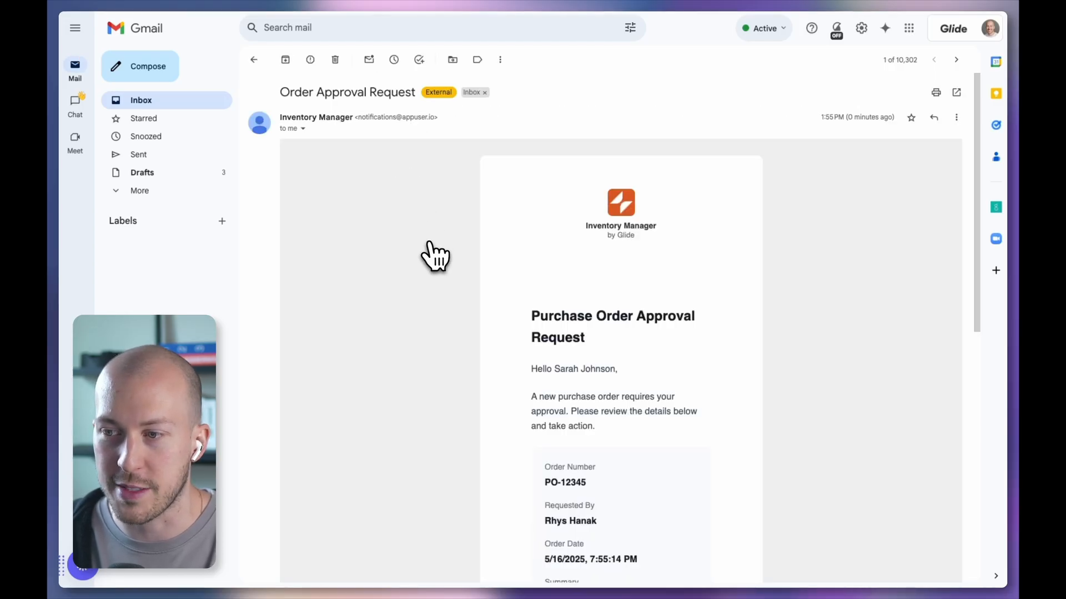
scroll(down, 3)
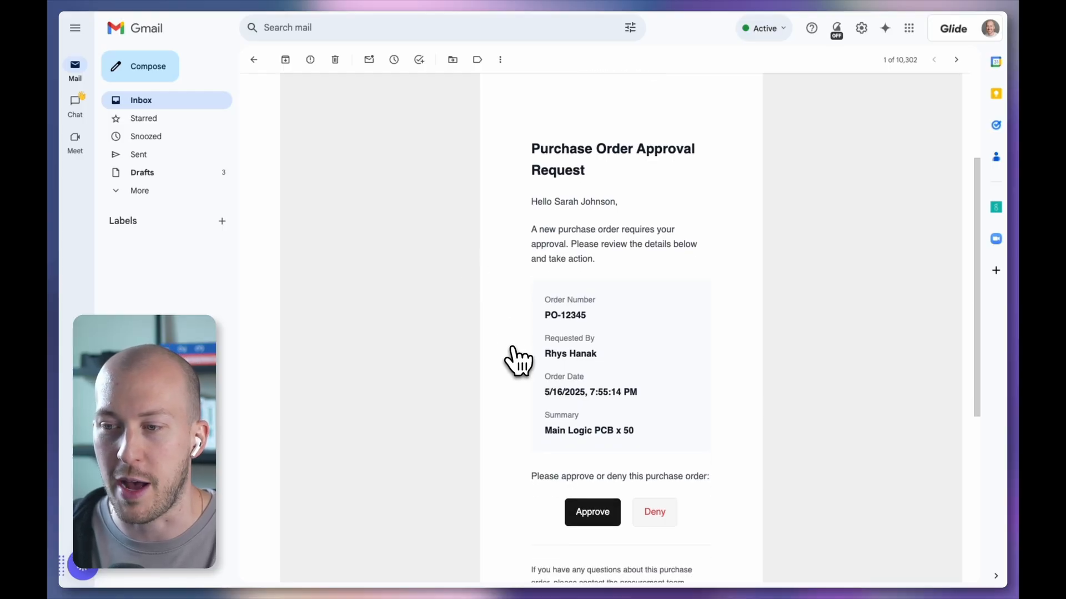
scroll(down, 3)
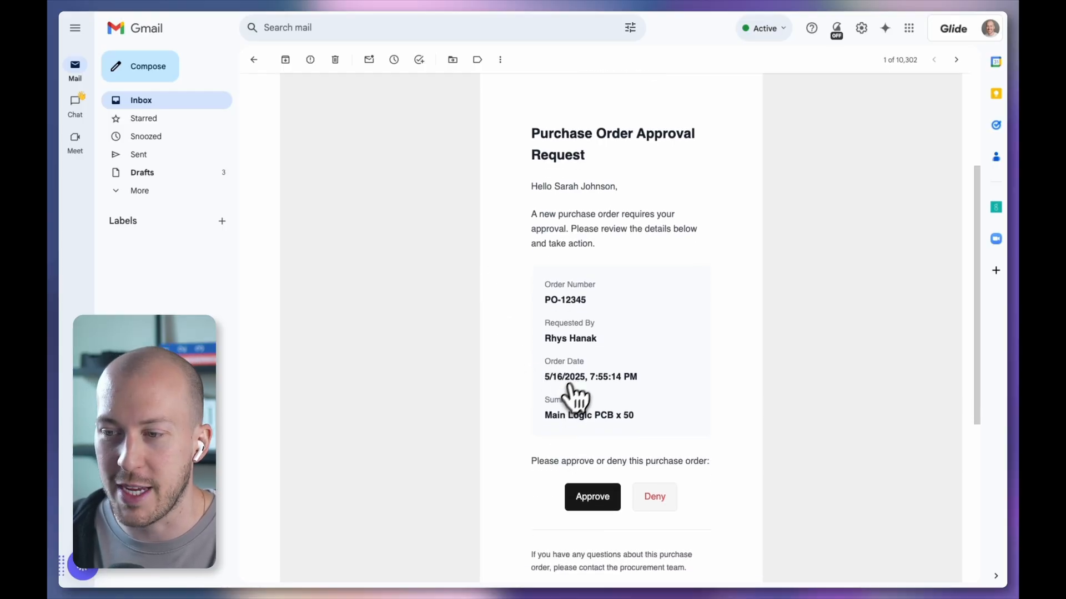
mouse_move(561, 428)
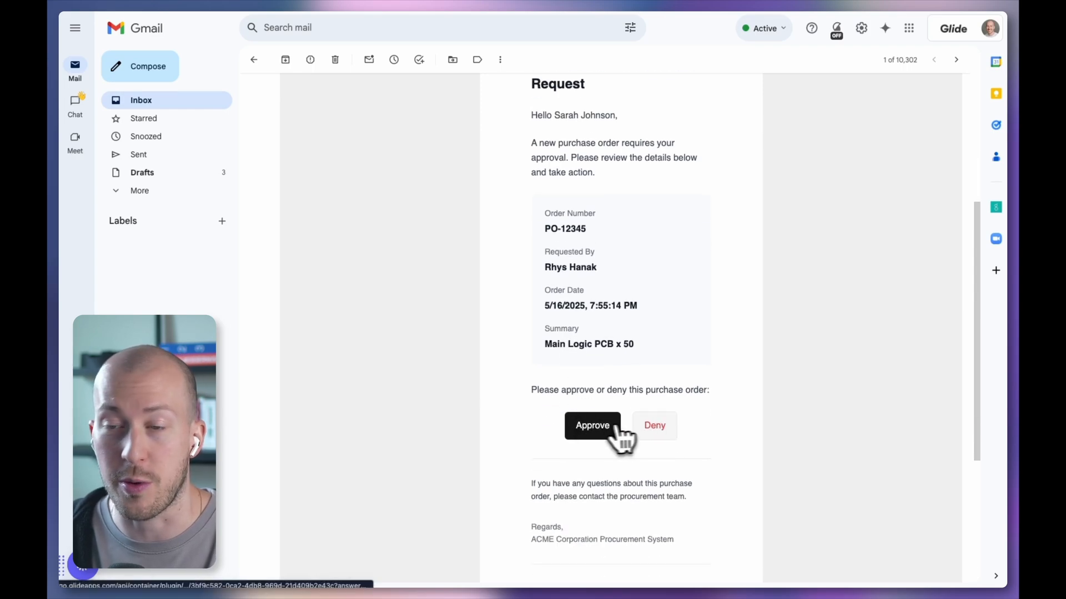
click(592, 424)
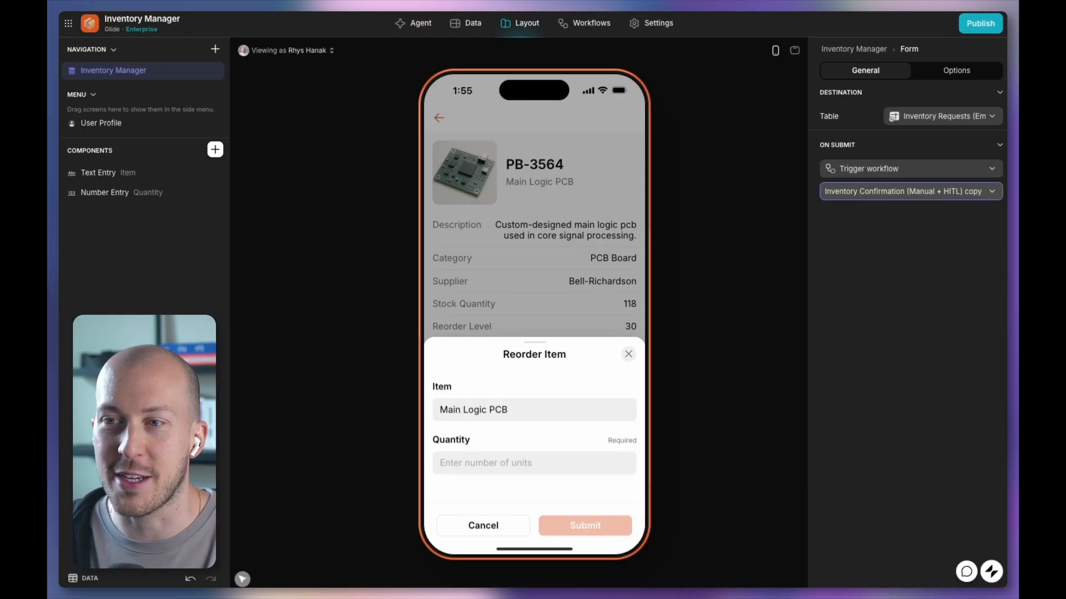
click(591, 23)
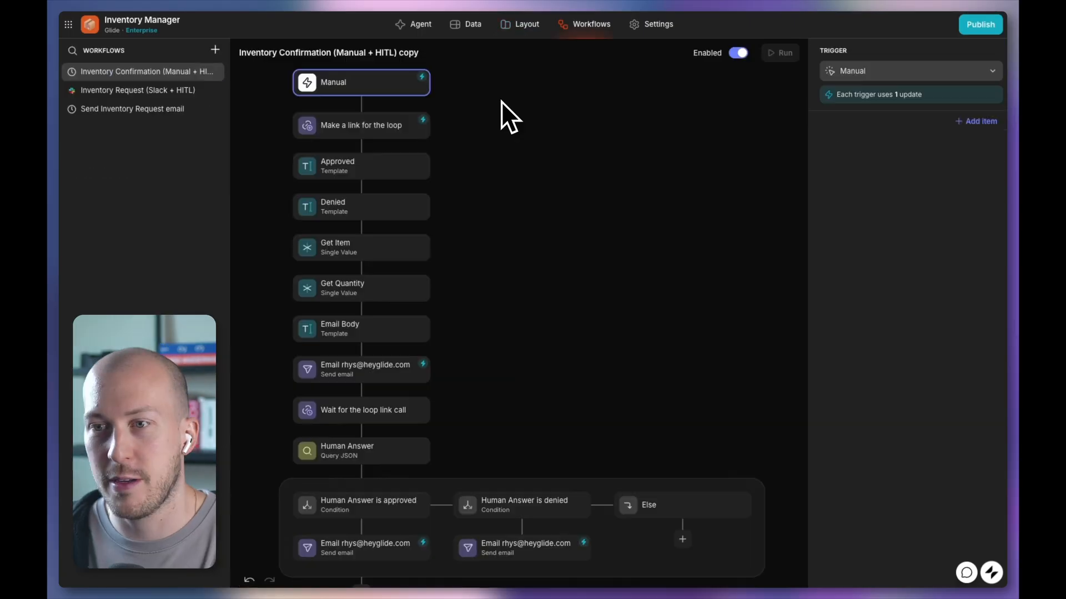
mouse_move(469, 95)
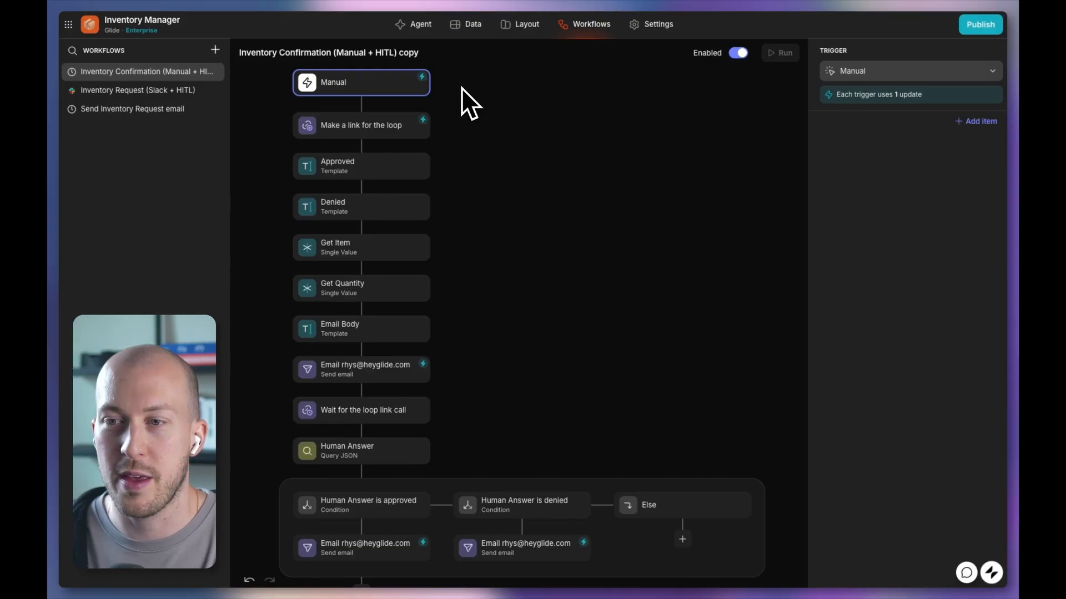
click(360, 125)
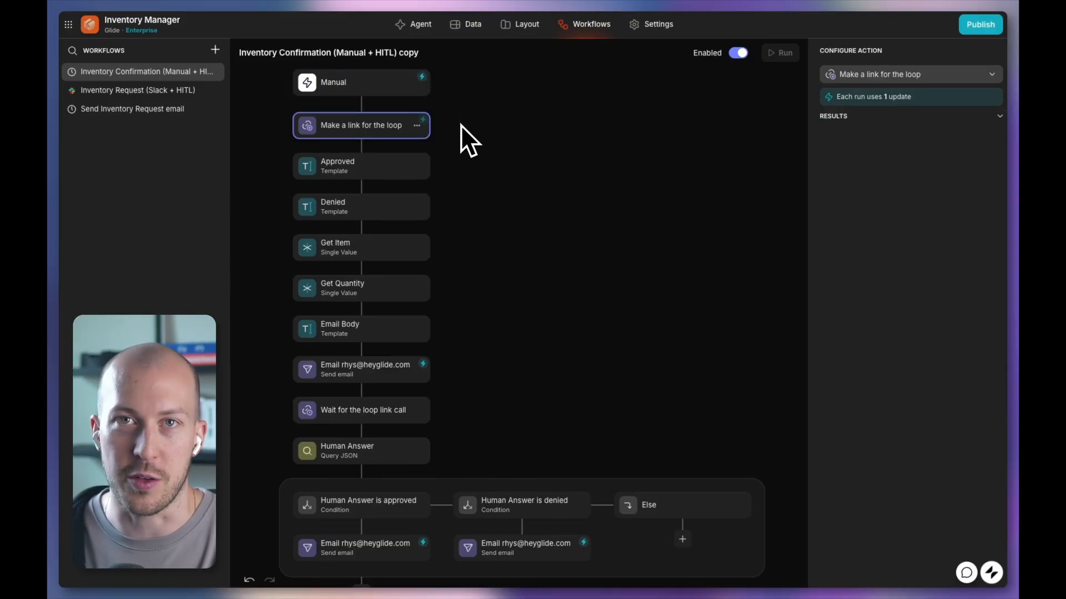
mouse_move(459, 136)
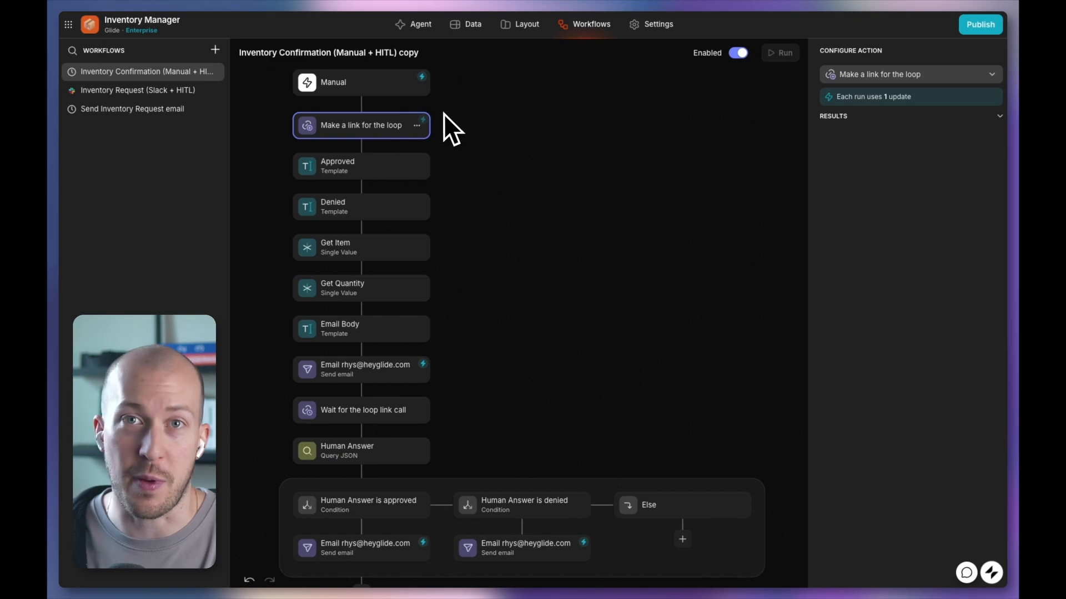
click(360, 166)
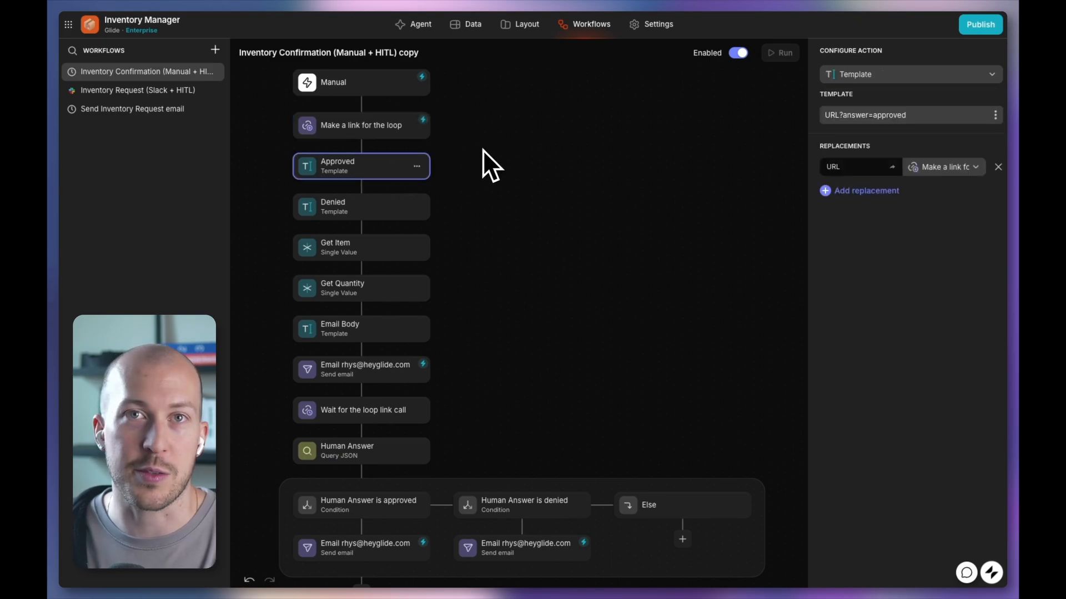
click(361, 206)
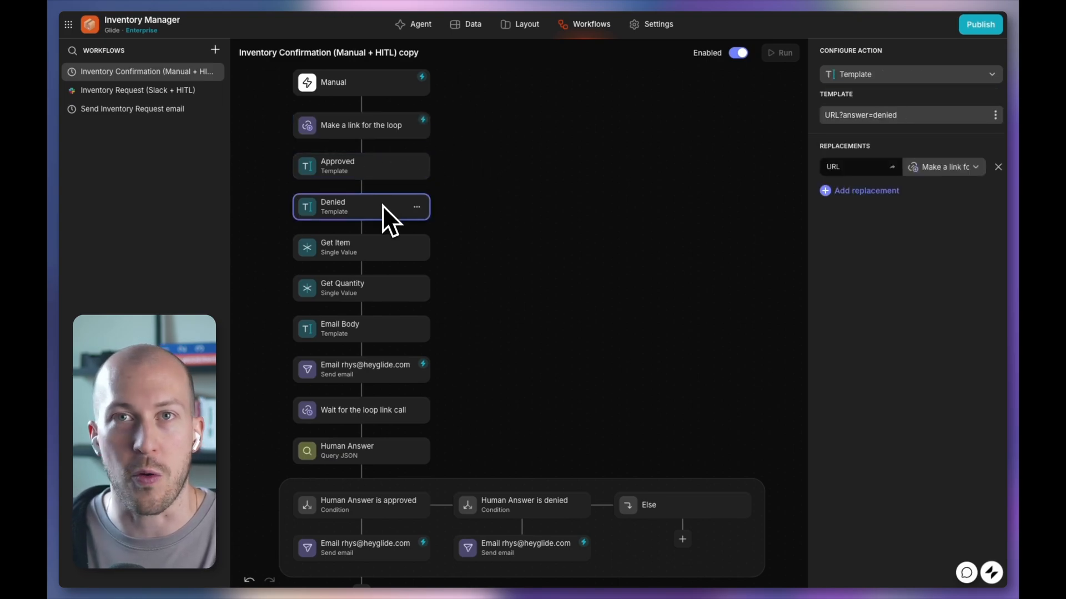
click(361, 166)
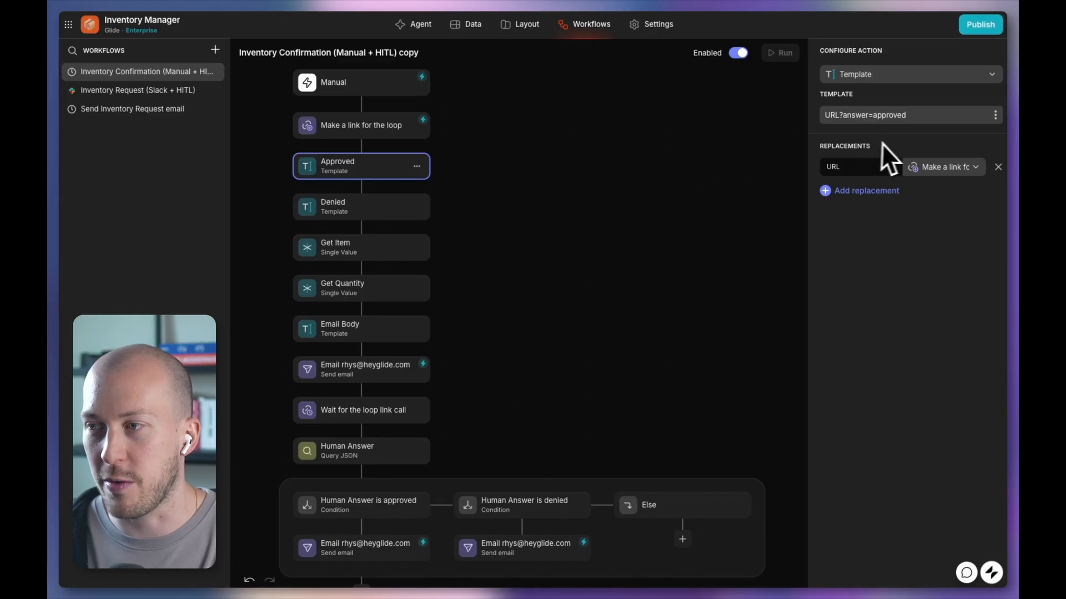
mouse_move(882, 160)
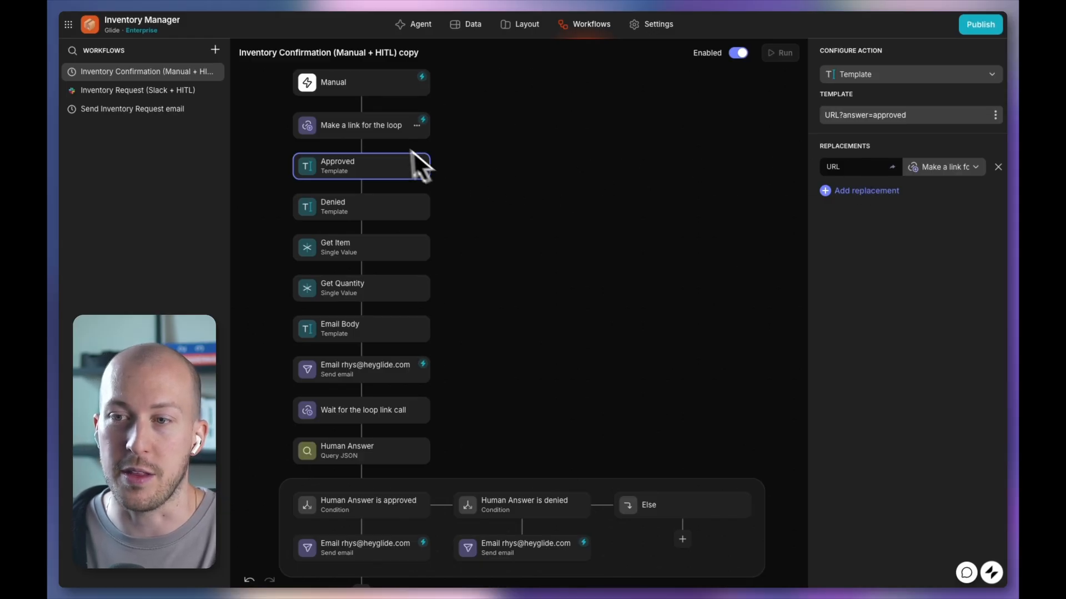
mouse_move(367, 252)
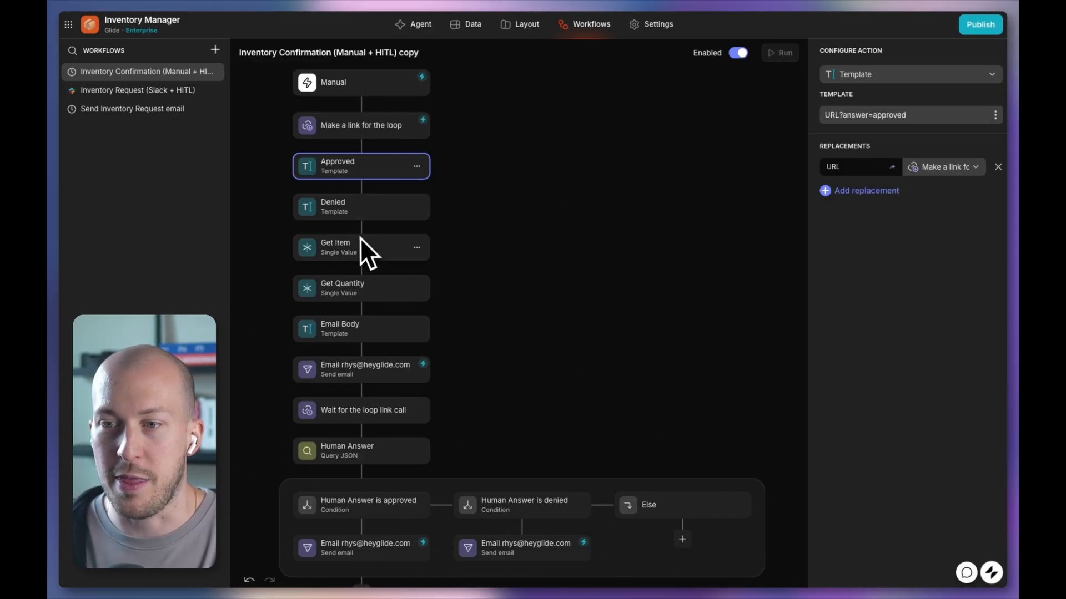
click(361, 206)
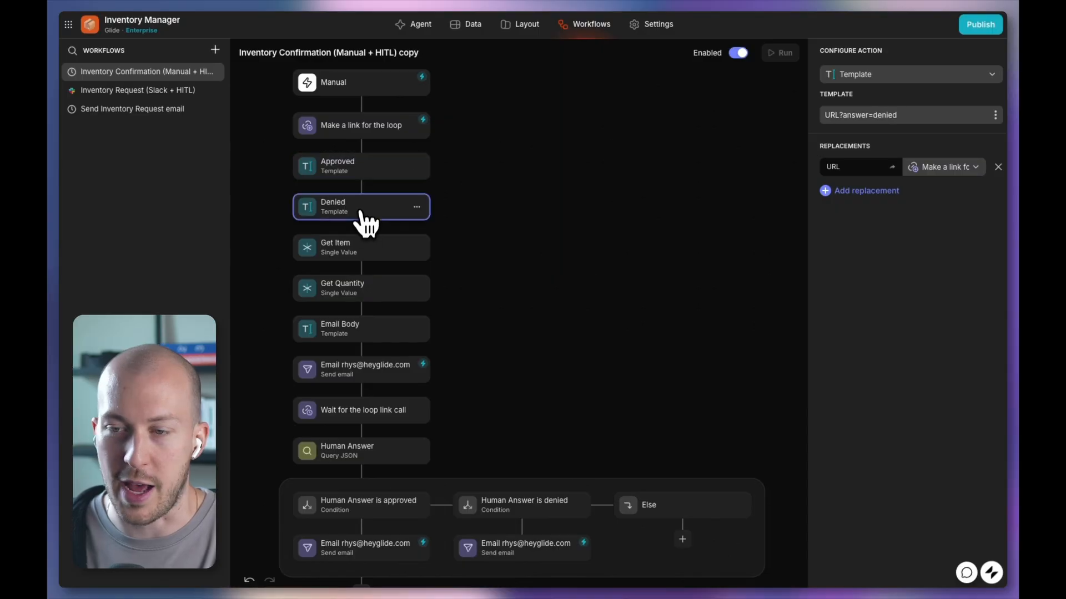
click(360, 247)
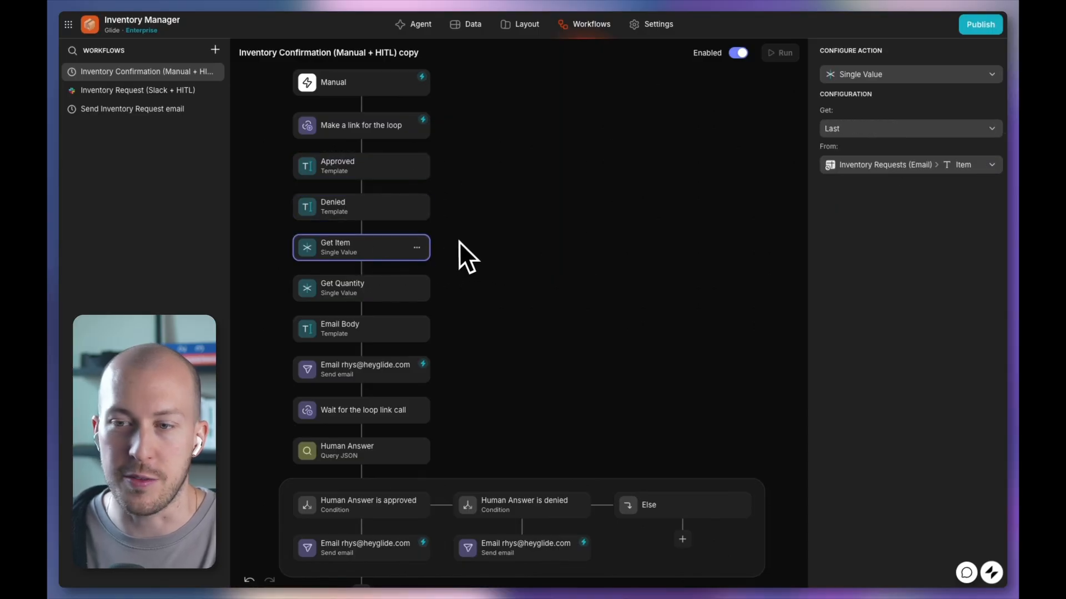
click(361, 287)
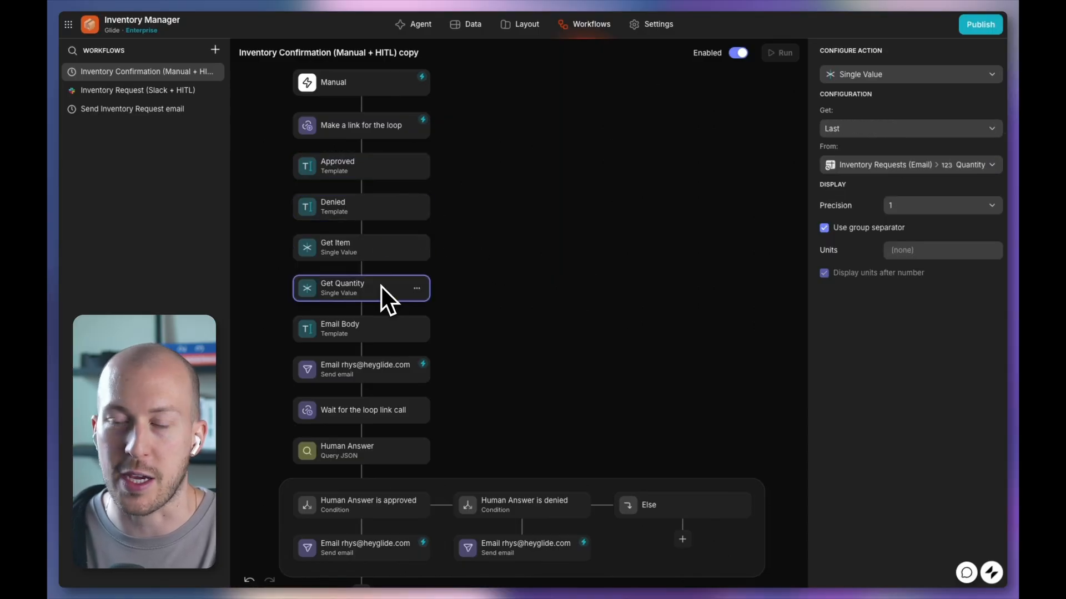
mouse_move(394, 279)
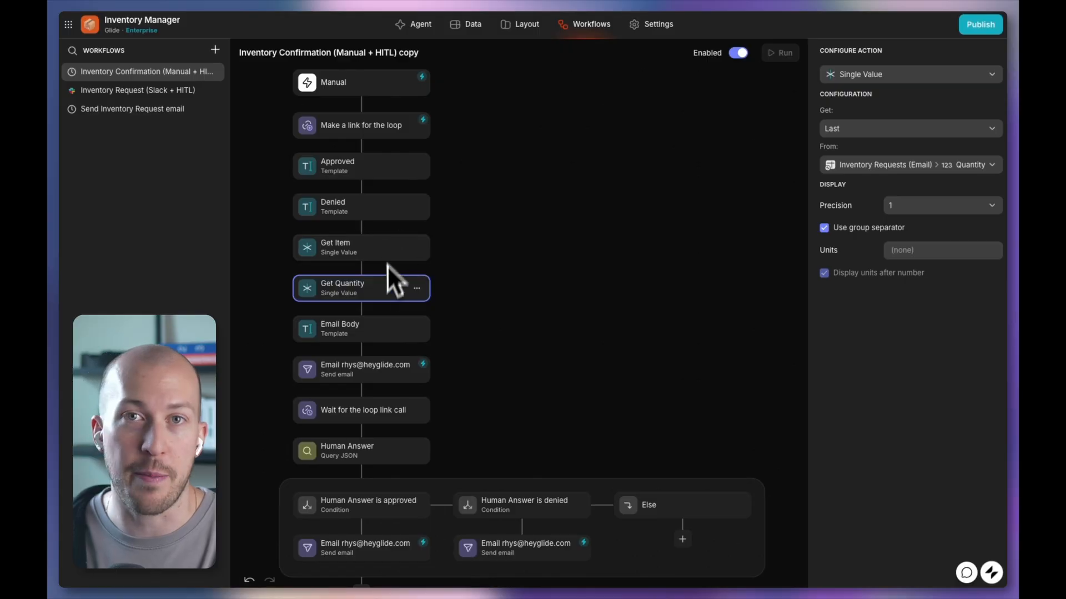
click(360, 328)
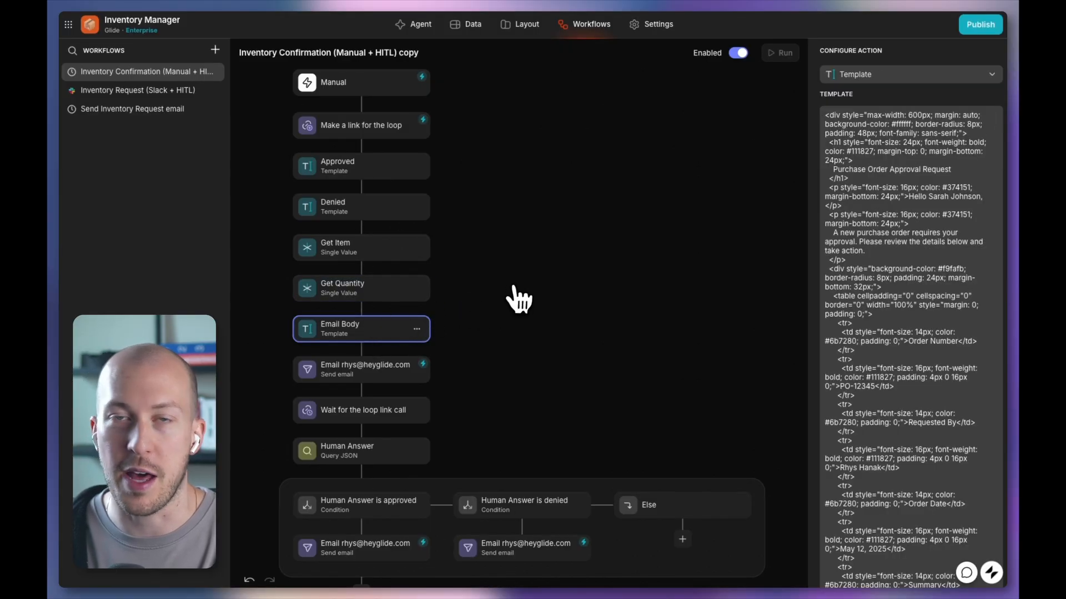
mouse_move(771, 291)
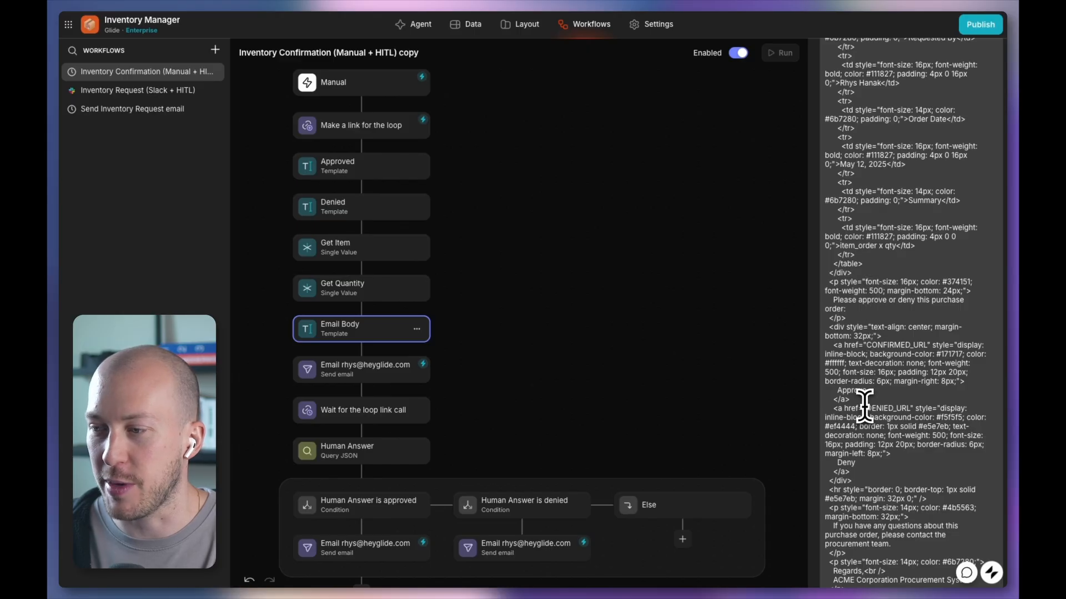
double_click(883, 408)
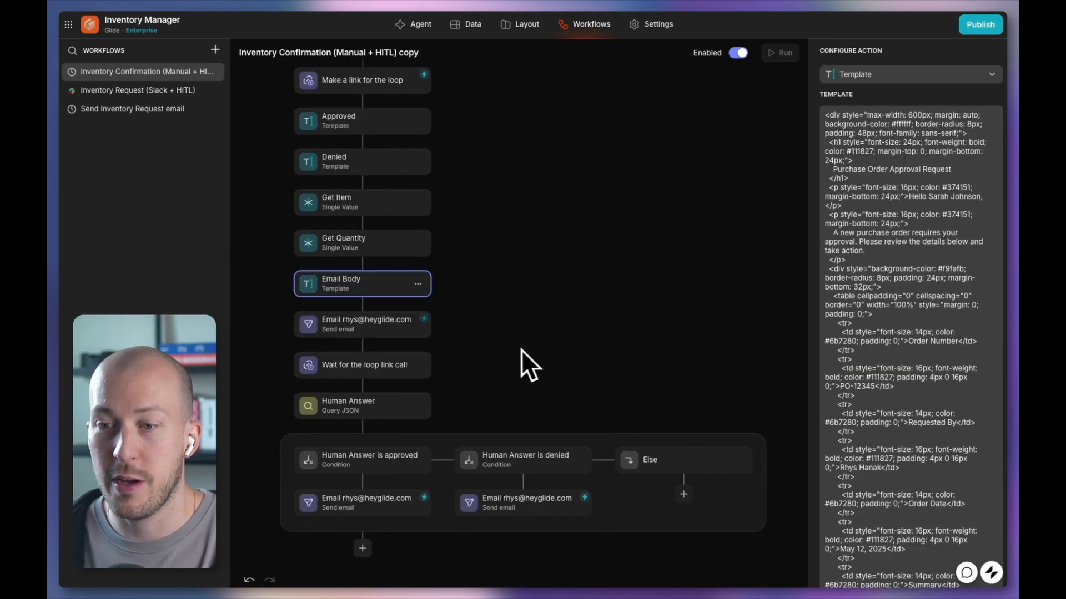
Review the approval-request email step, its body, the link wait, and human-answer steps.
click(361, 324)
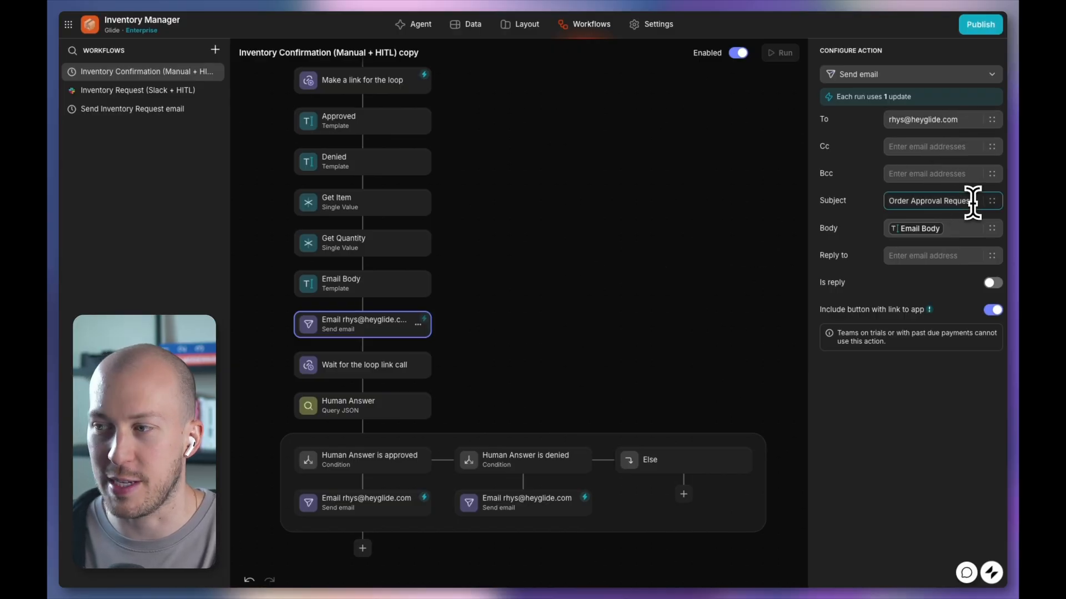
click(942, 227)
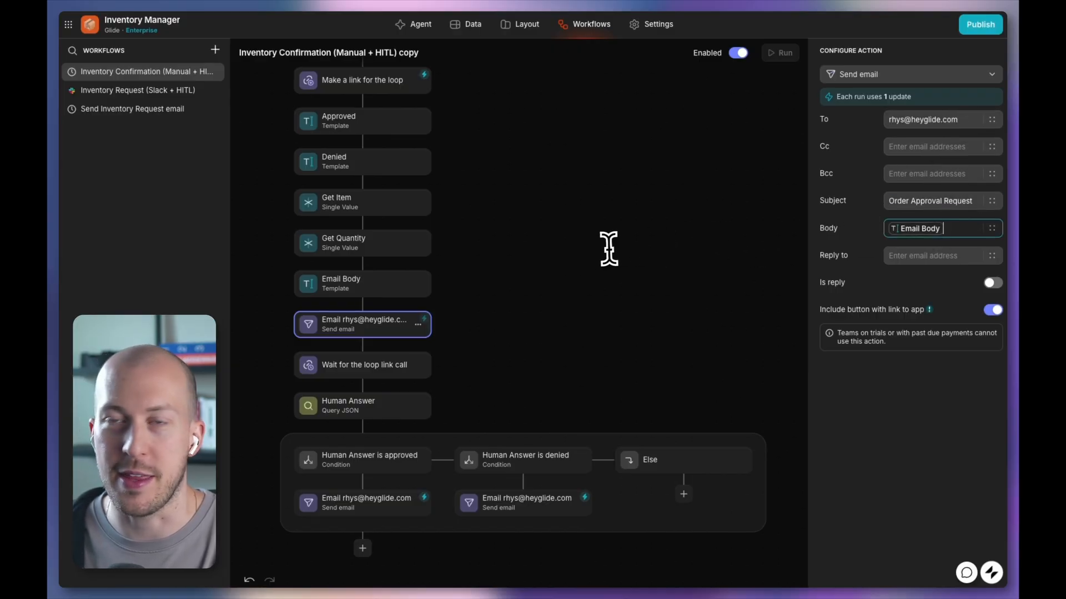
mouse_move(408, 292)
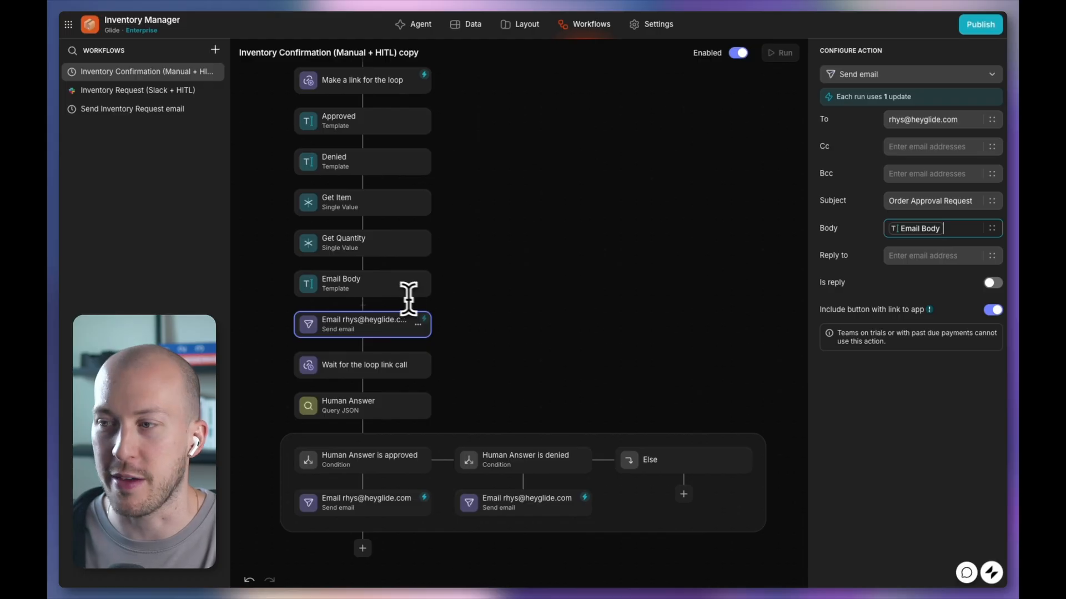
mouse_move(387, 374)
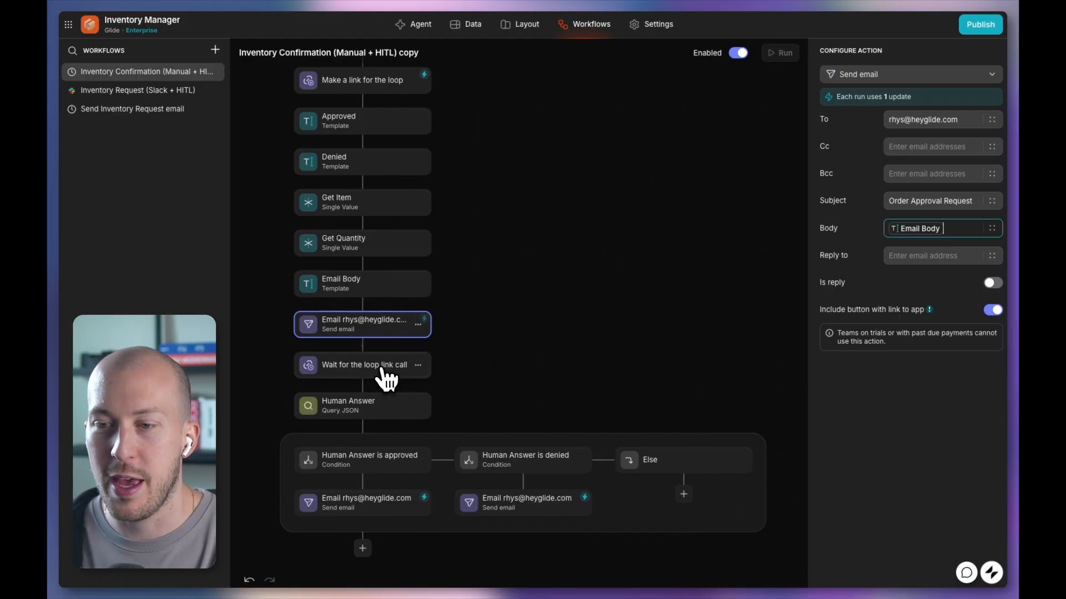
click(353, 365)
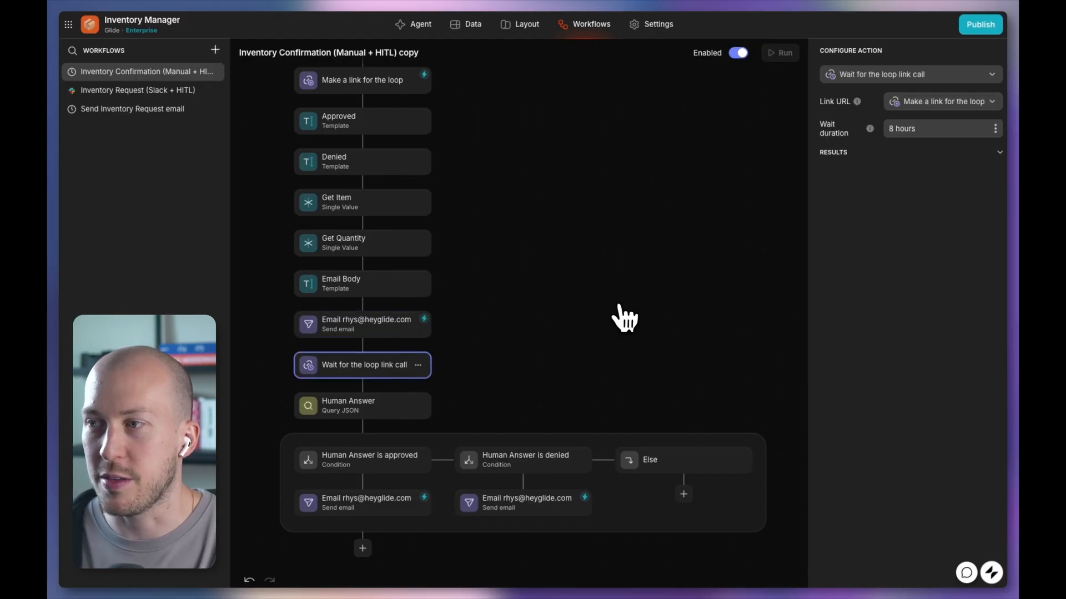
mouse_move(586, 281)
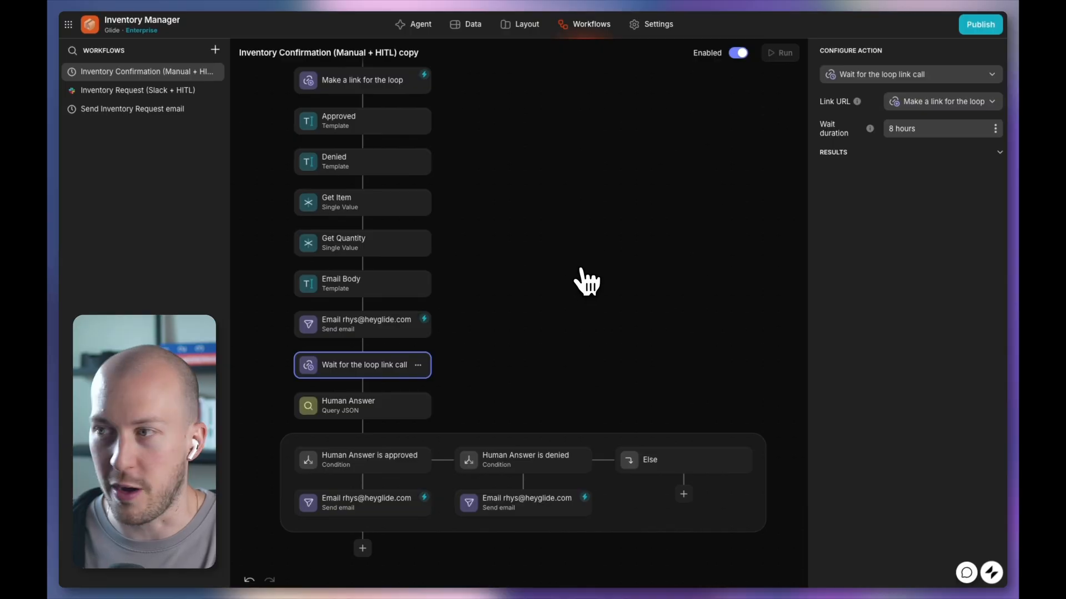
click(362, 405)
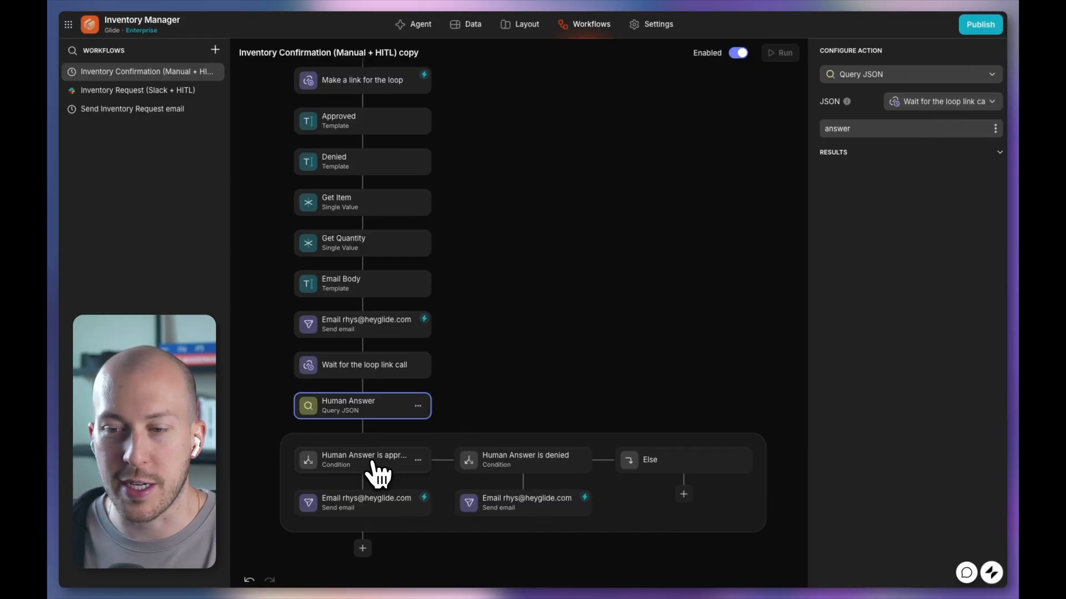
Compare the Approved and Denied conditions, check the approval email, and go to Layout.
click(363, 459)
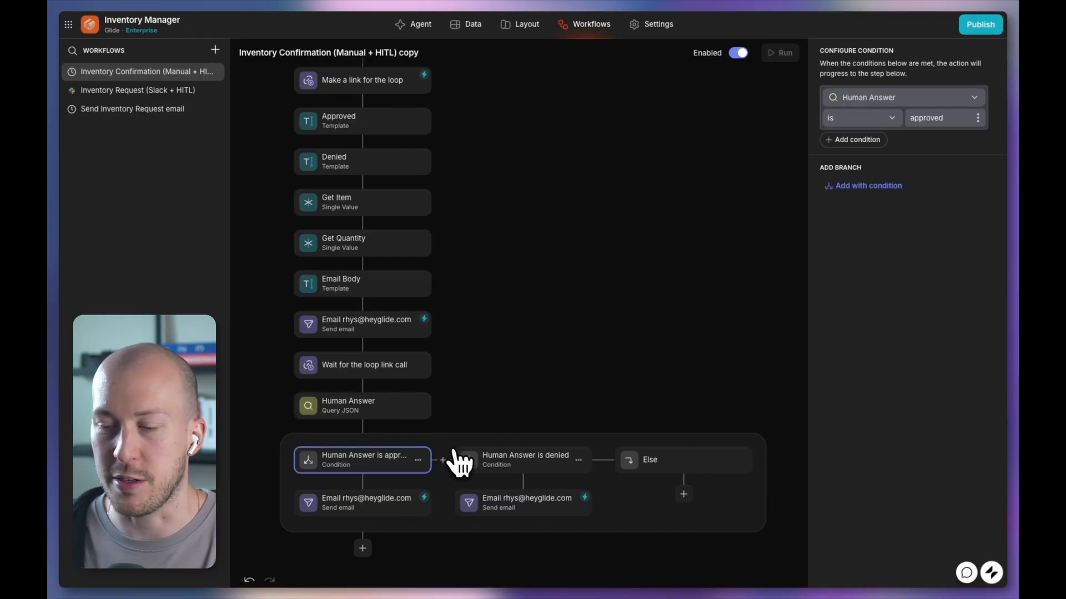
click(523, 460)
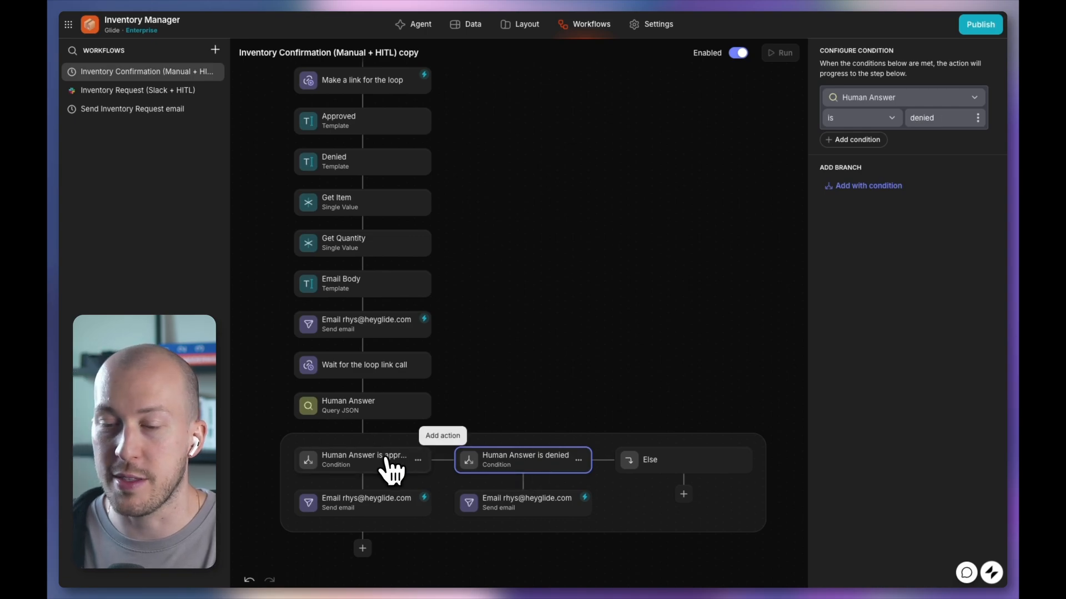
click(362, 121)
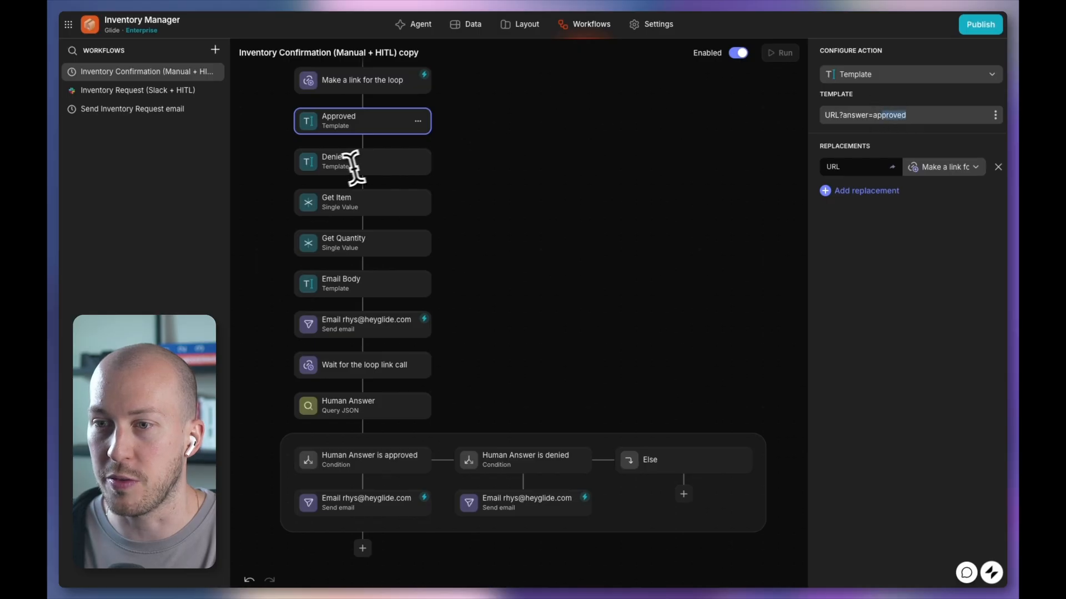
click(361, 460)
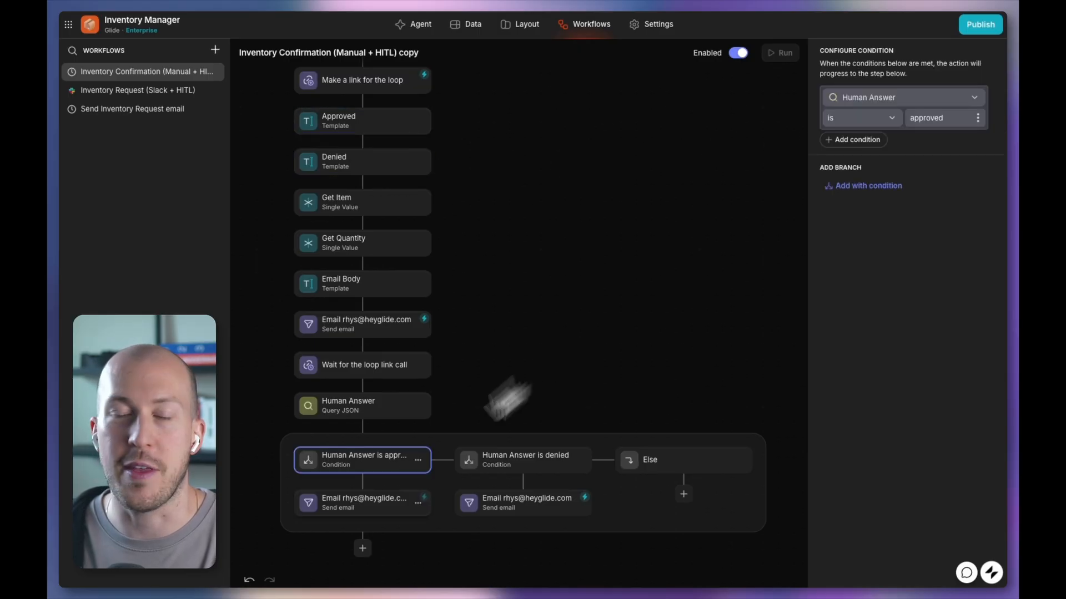
click(363, 503)
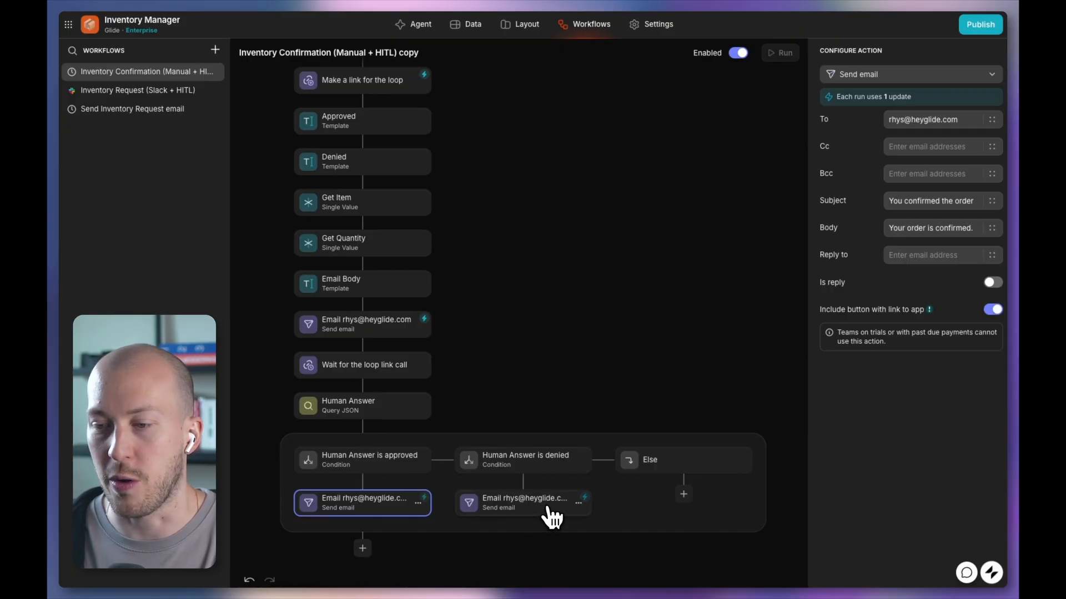
click(527, 24)
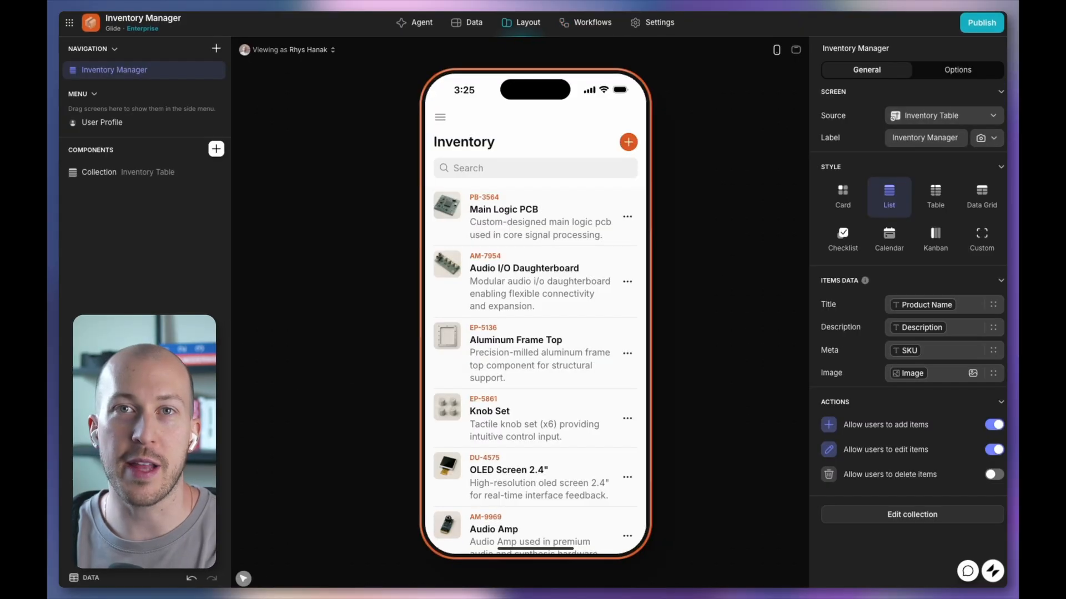